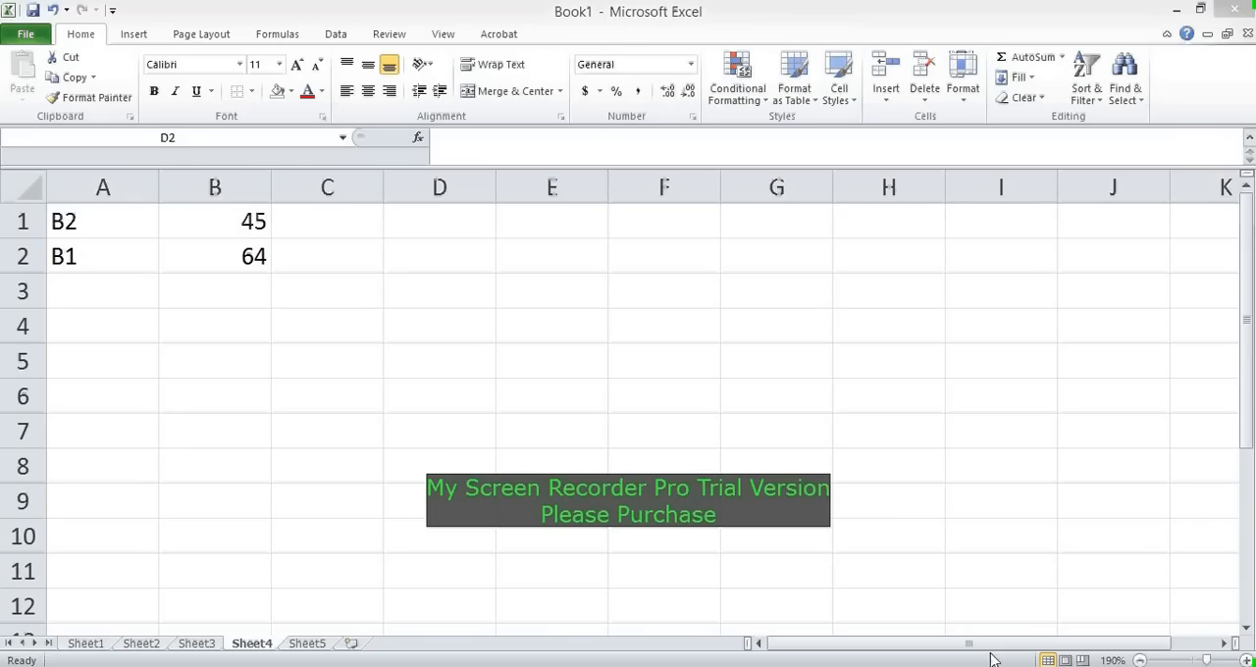
- Enter =INDIRECT(A1) in B5 so it returns 64 from the address in A1
click(439, 255)
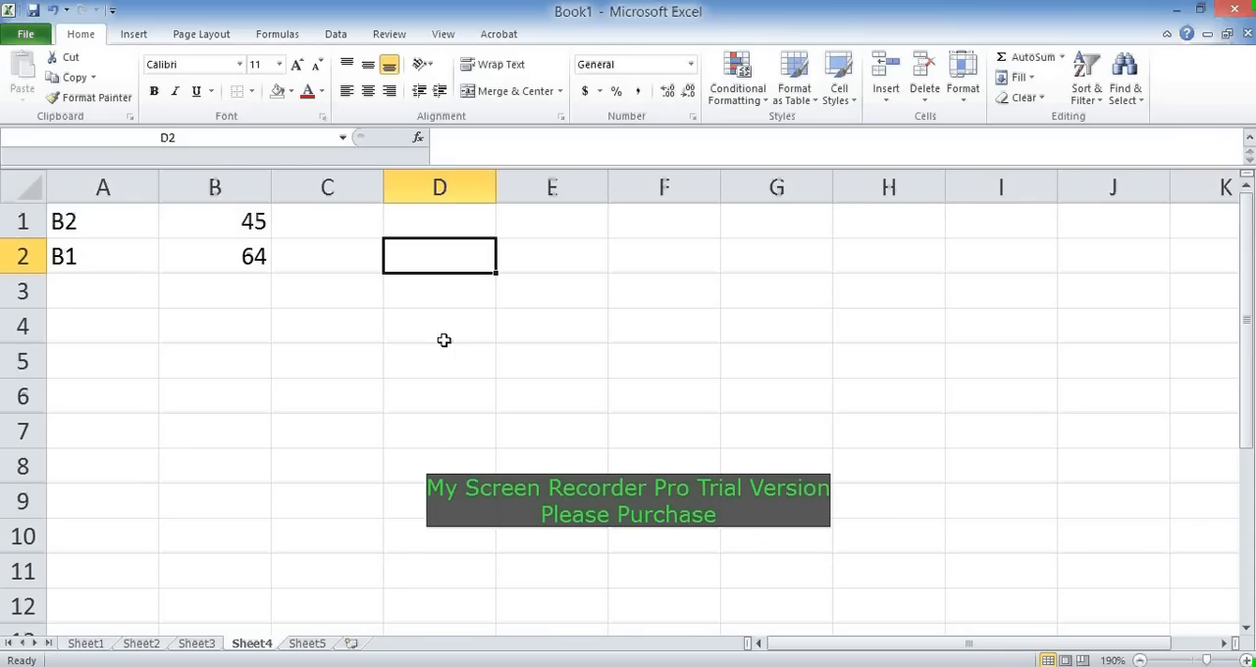
click(438, 325)
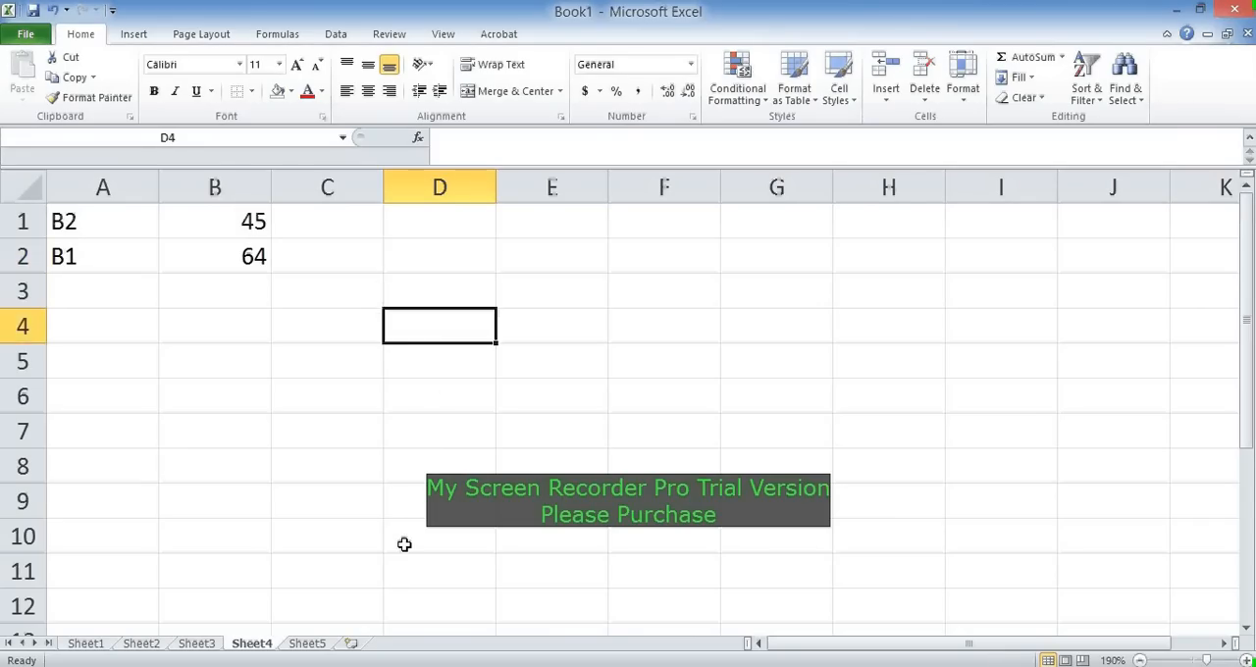
click(215, 361)
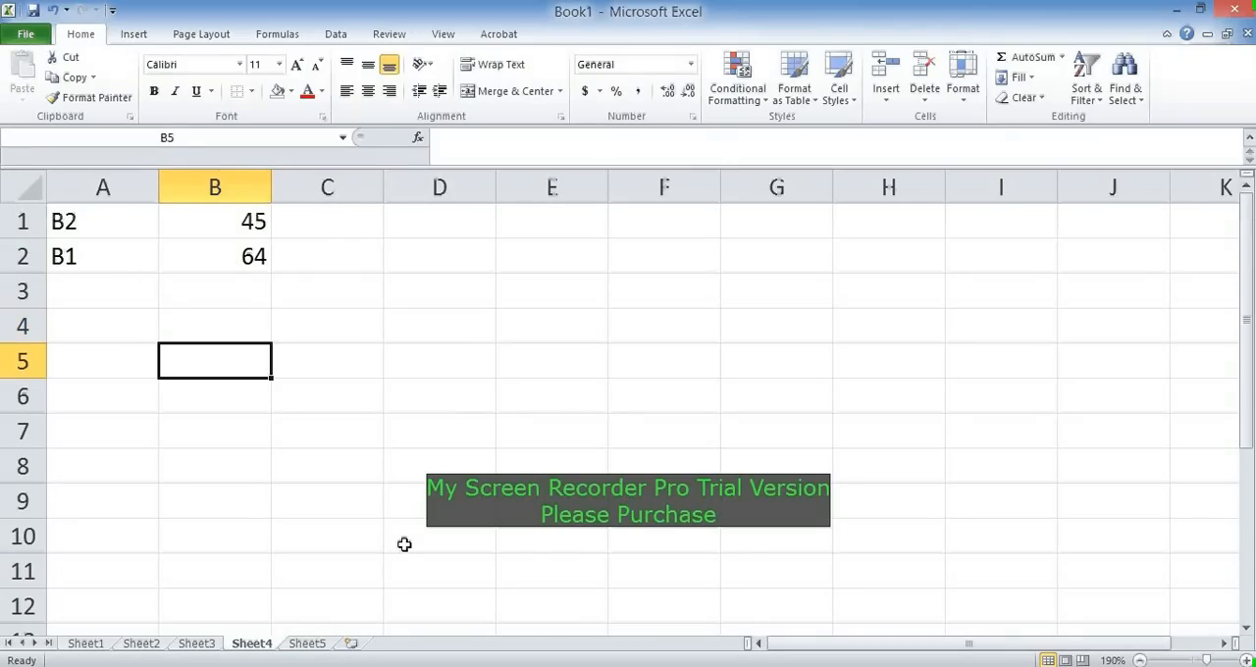
text(=in)
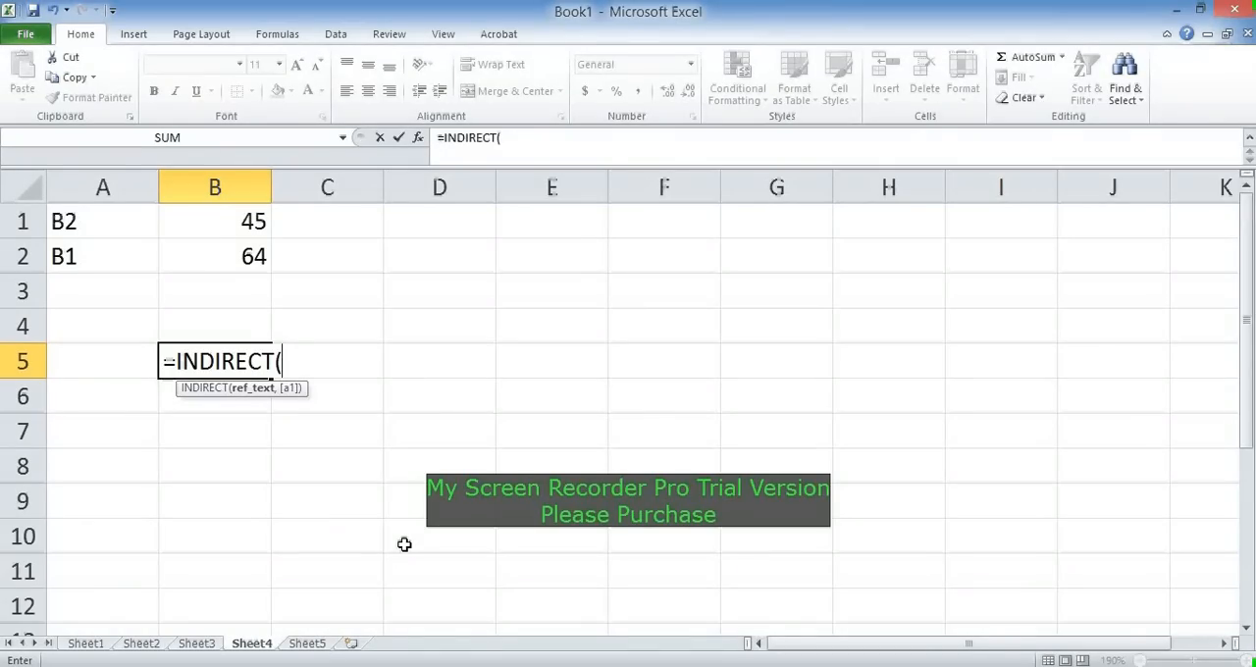
text(A)
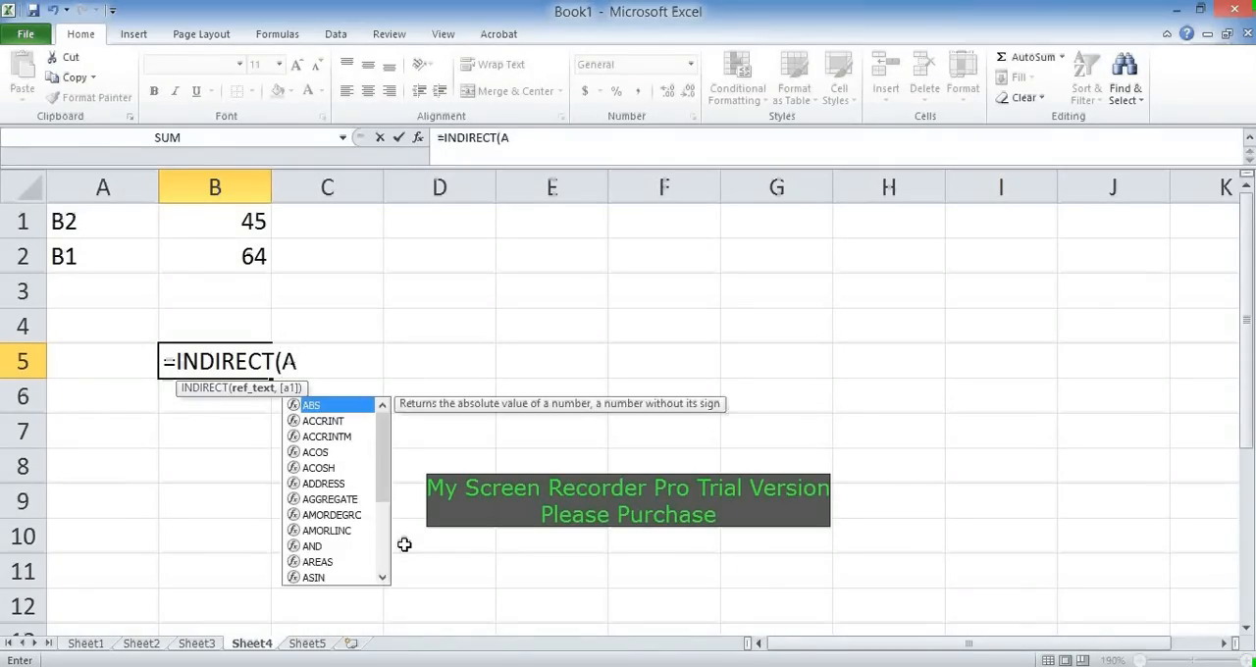
text(1))
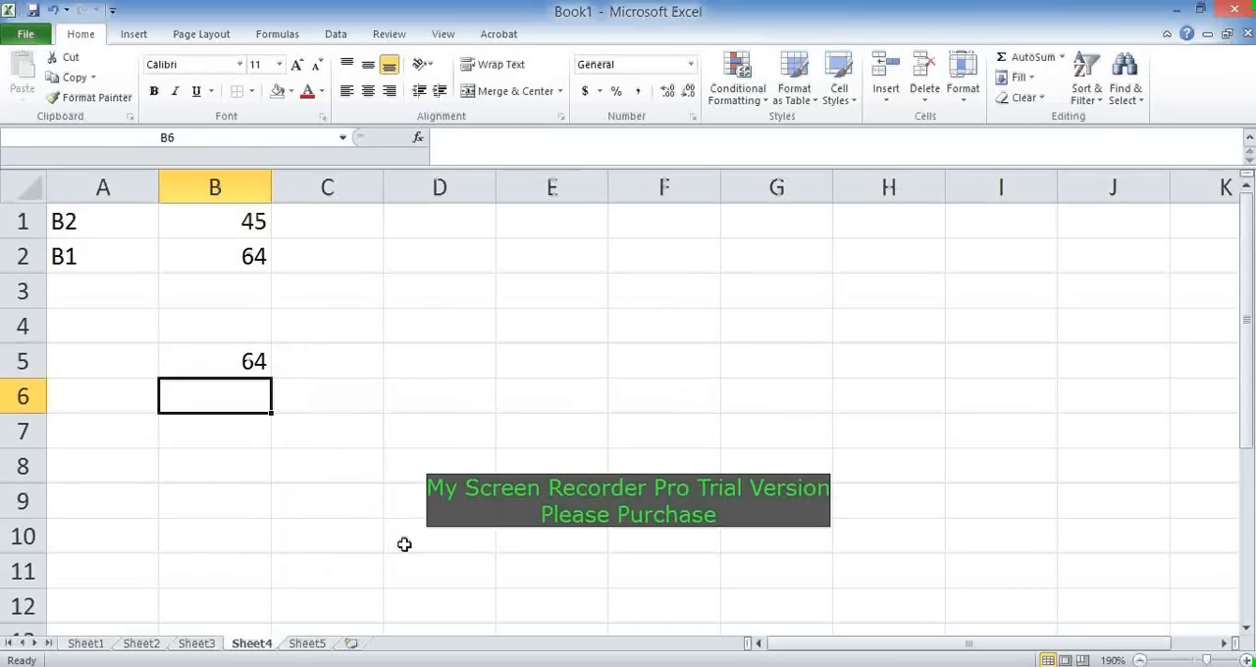
- Enter =A1 in D5 so it shows the text B2
click(326, 361)
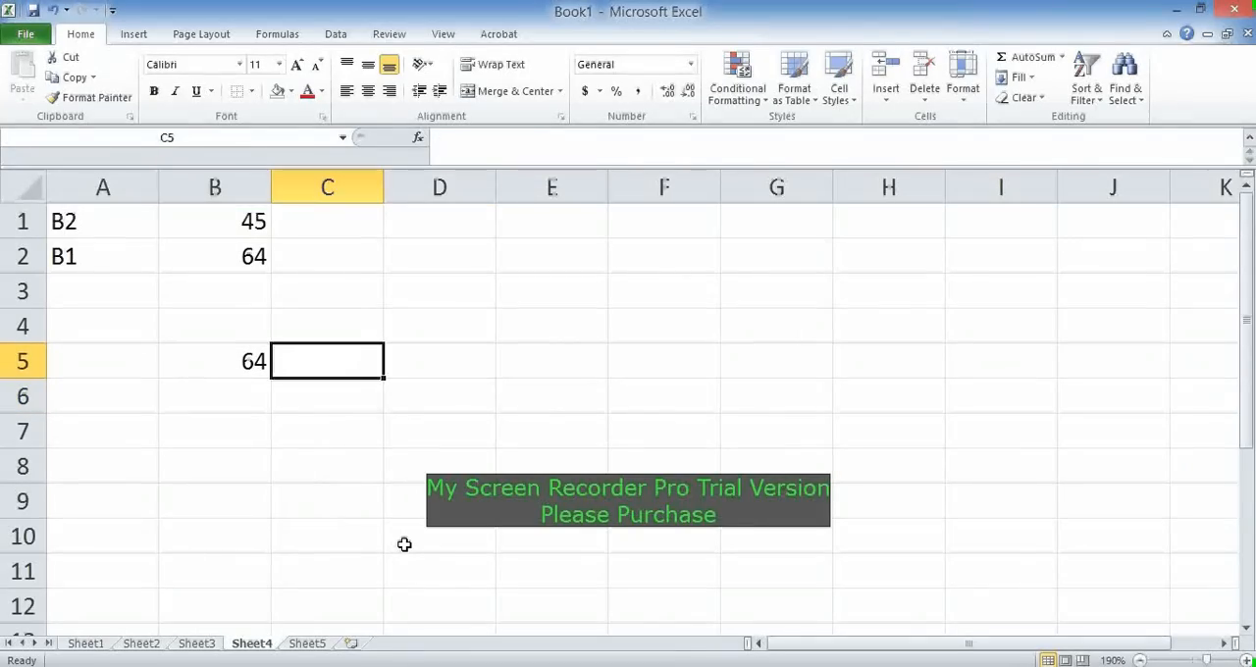
text(=a1)
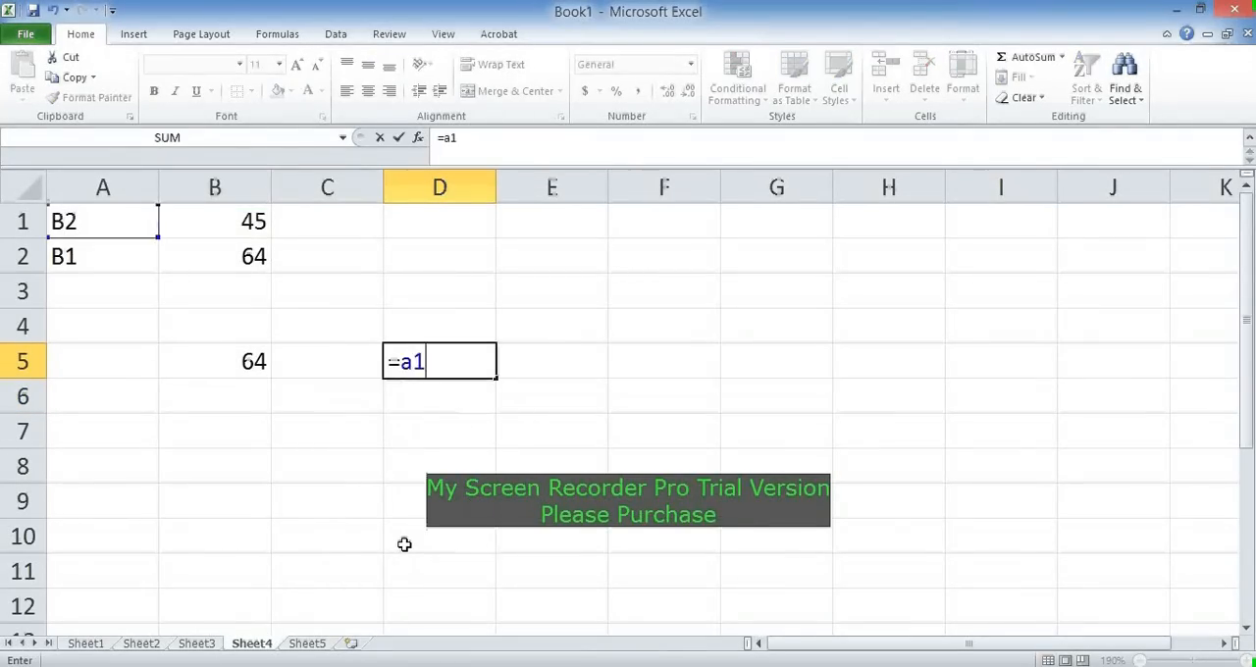
key(enter)
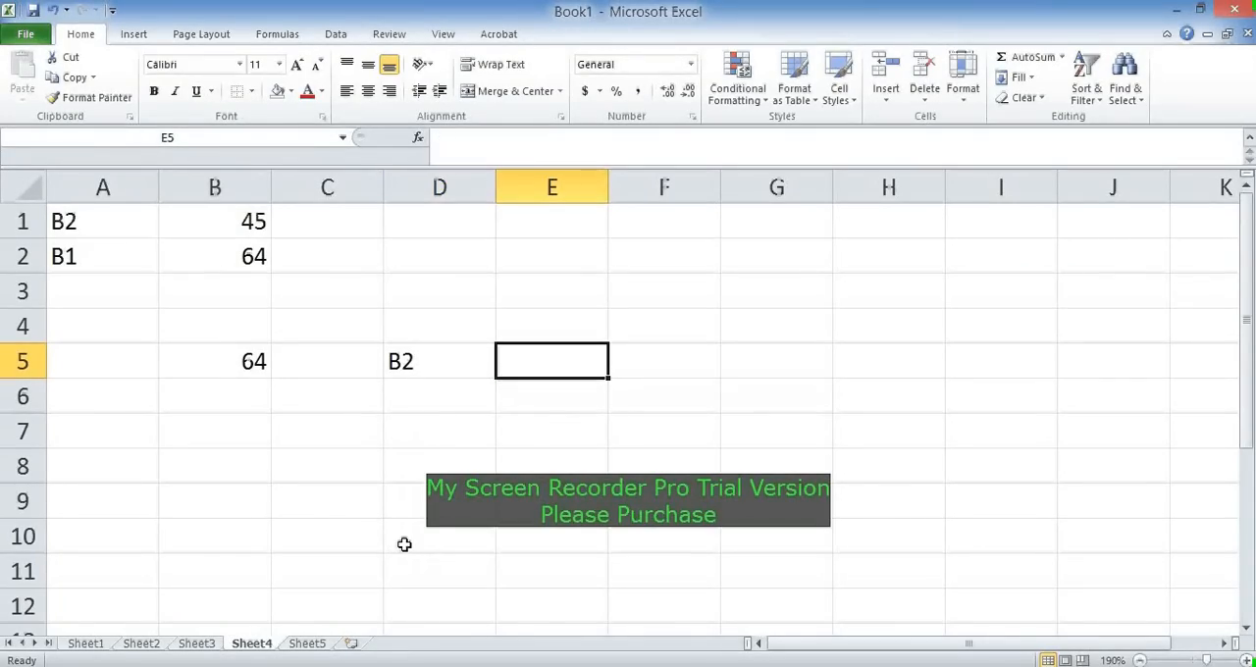
- Enter =INDIRECT("b2") in E5 to return 64 from a quoted address
text(=indirect)
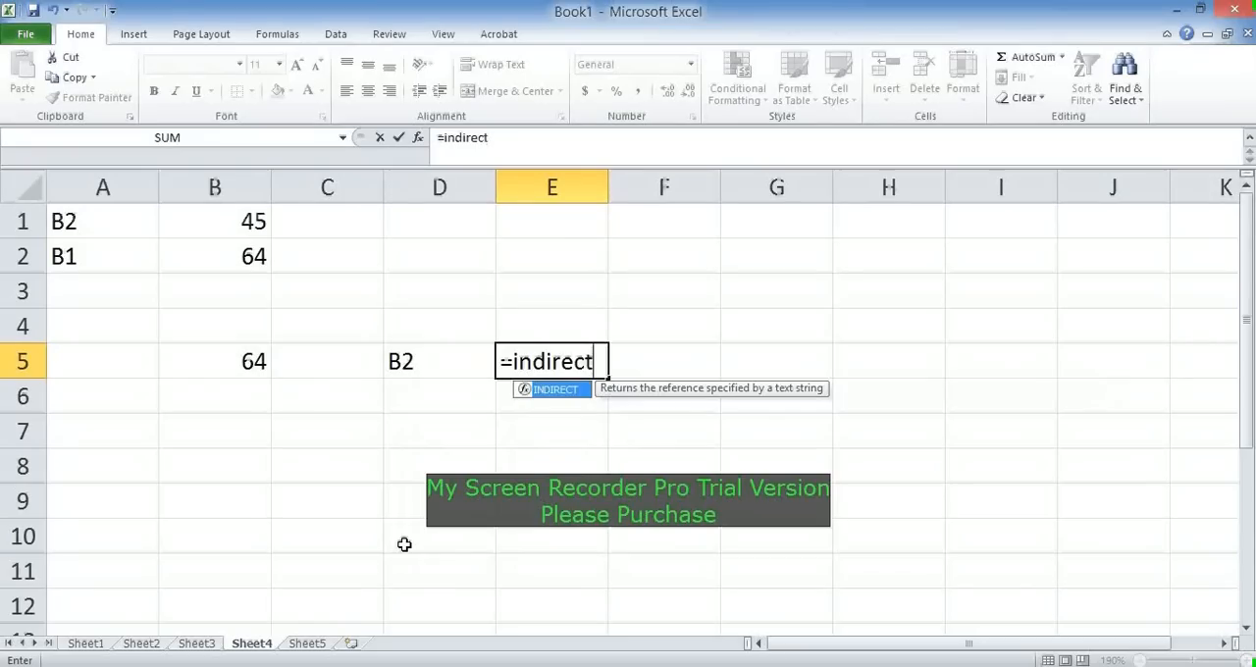
text((")
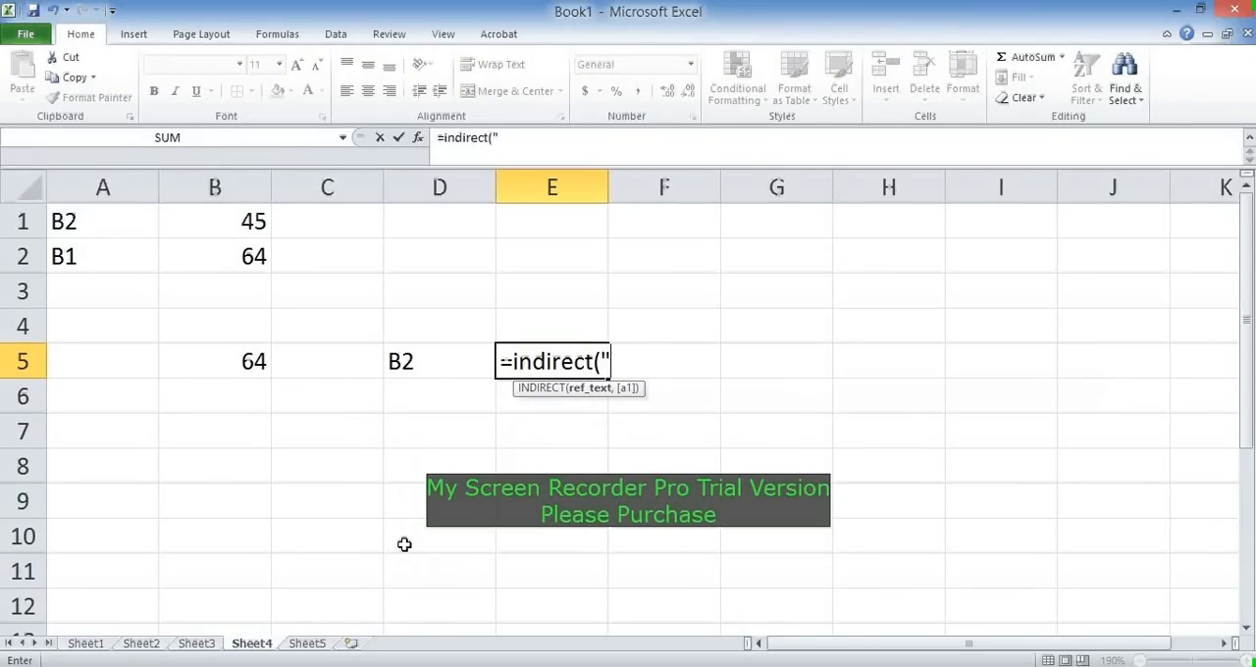
text(b2")
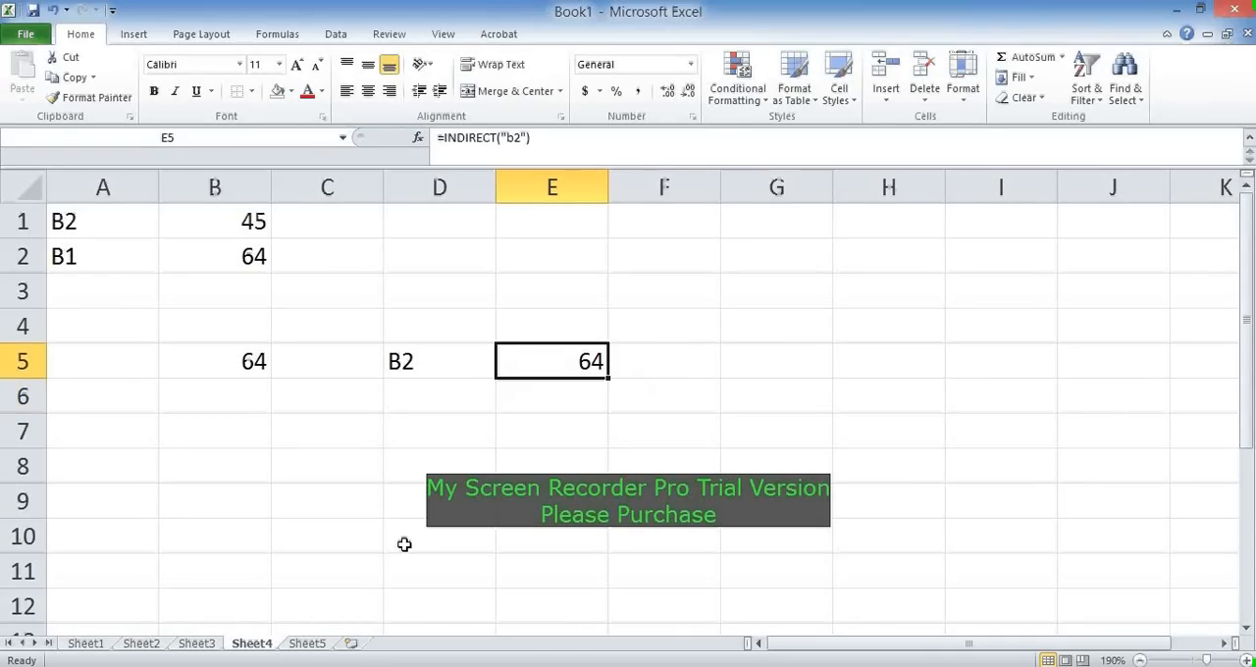
- Edit E5 to =INDIRECT(A1), replacing the quoted "b2" address
double_click(551, 361)
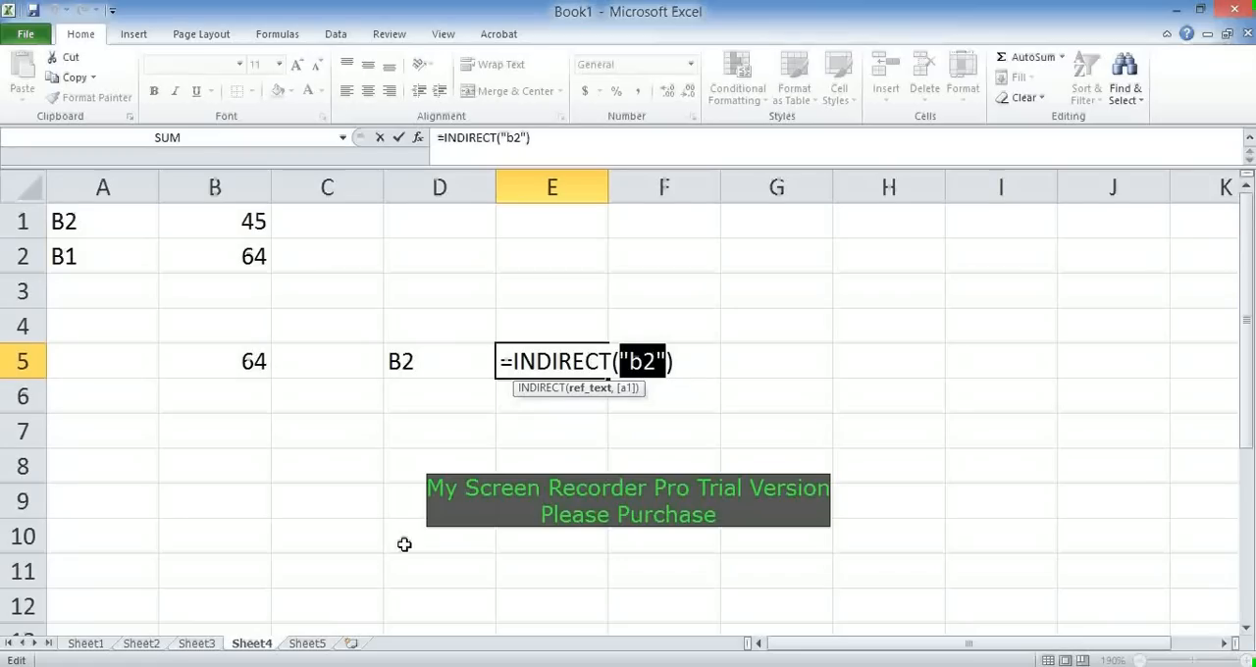
text(a)
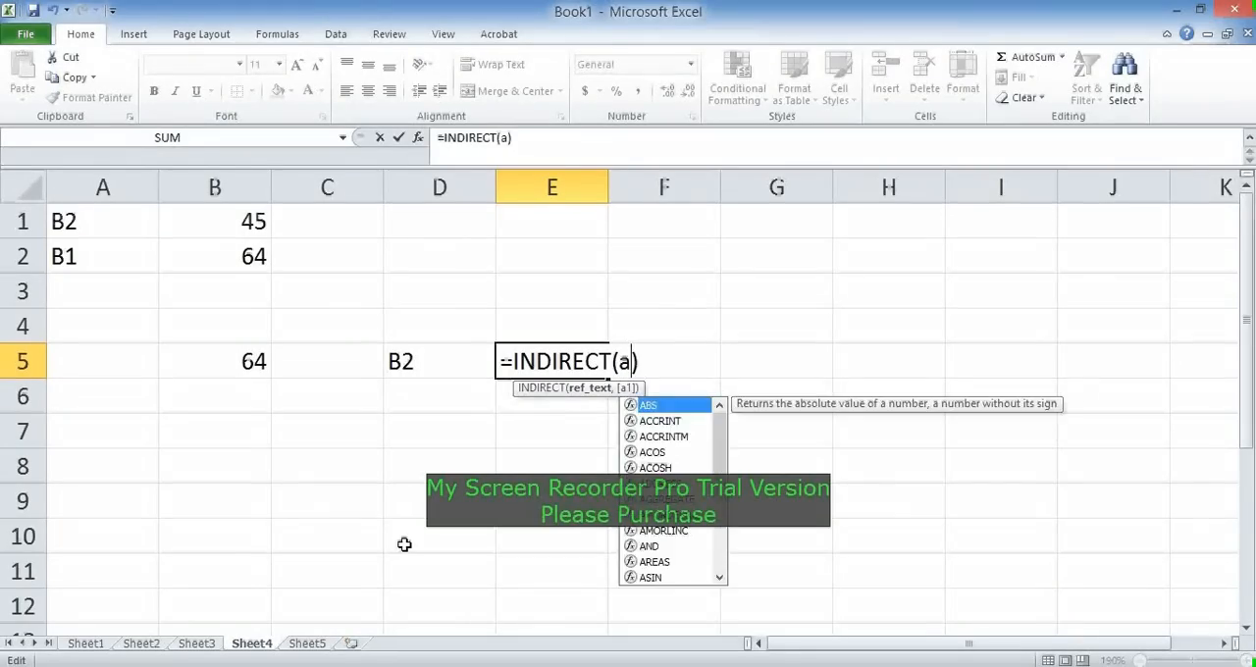
text(1)
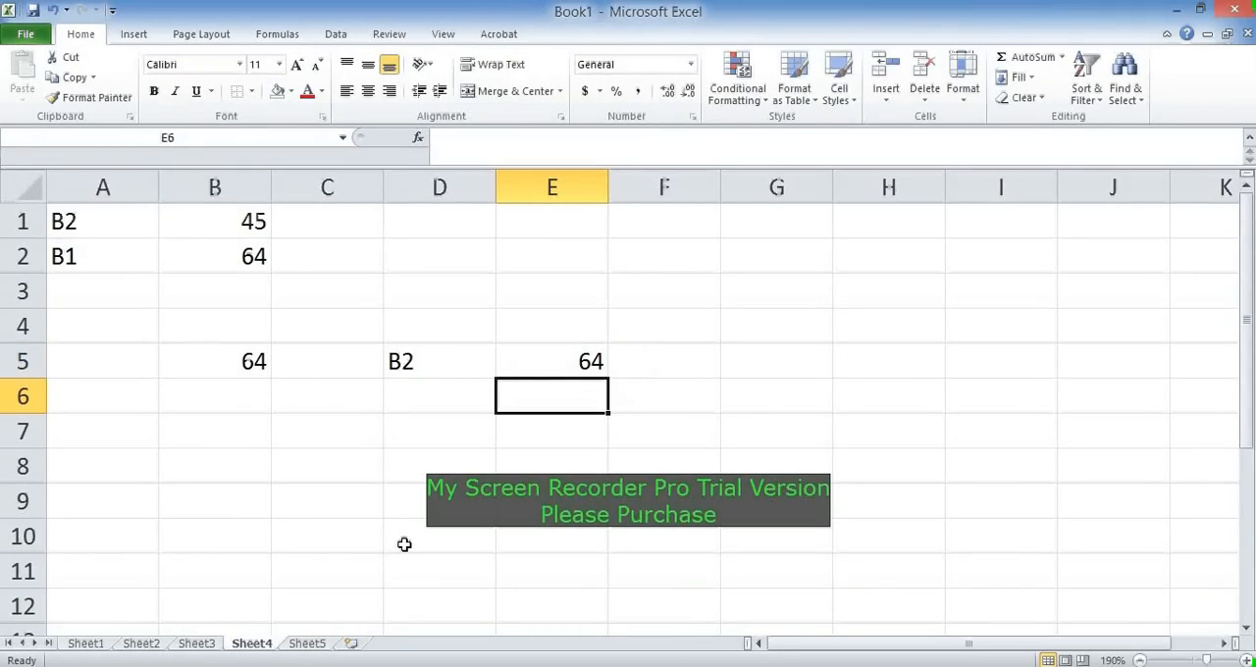
click(552, 361)
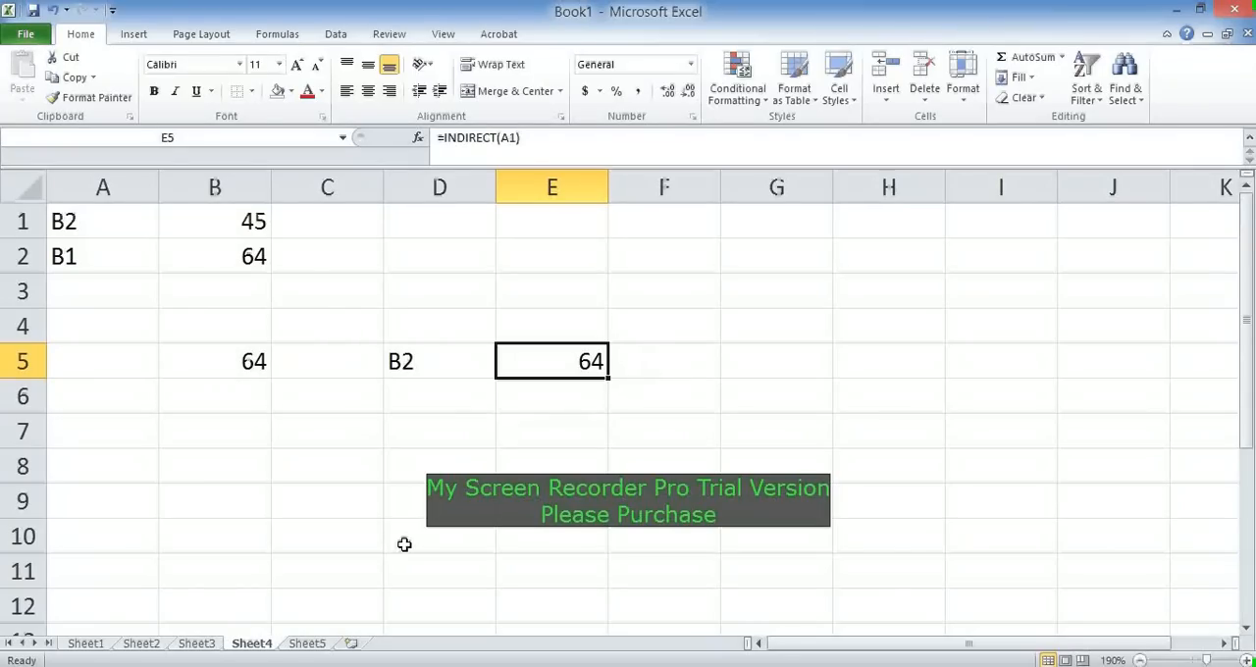
- Enter a reference formula starting with =b in F5 so it shows 64
click(663, 361)
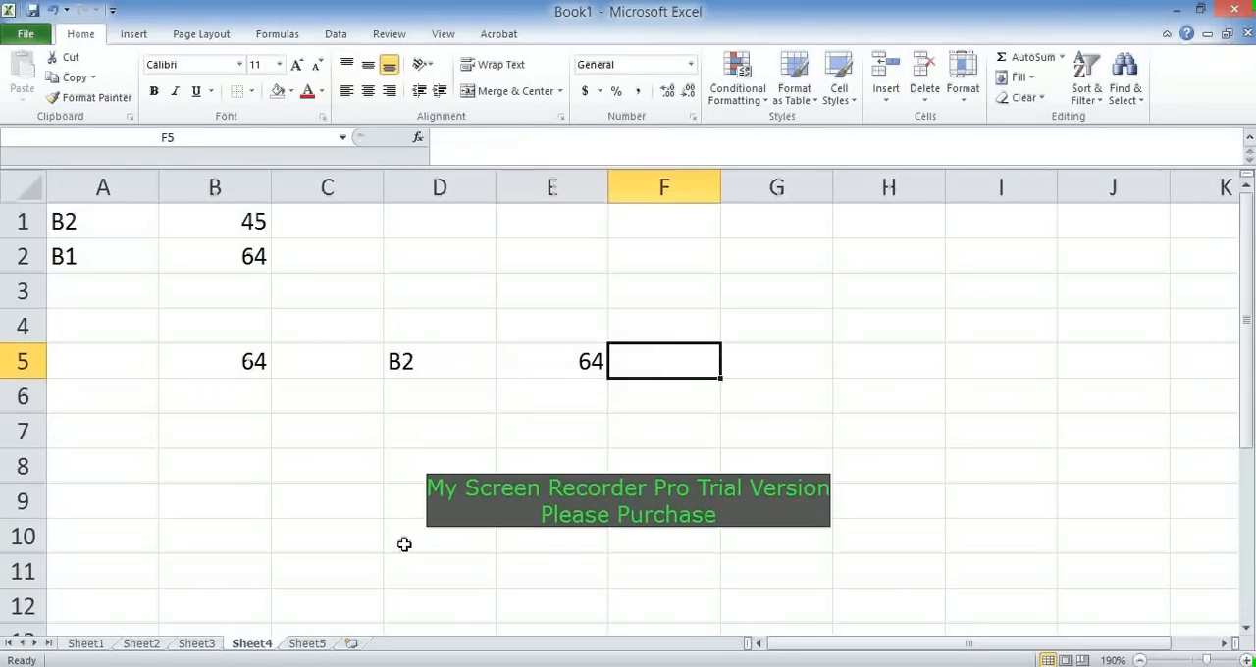
text(=b)
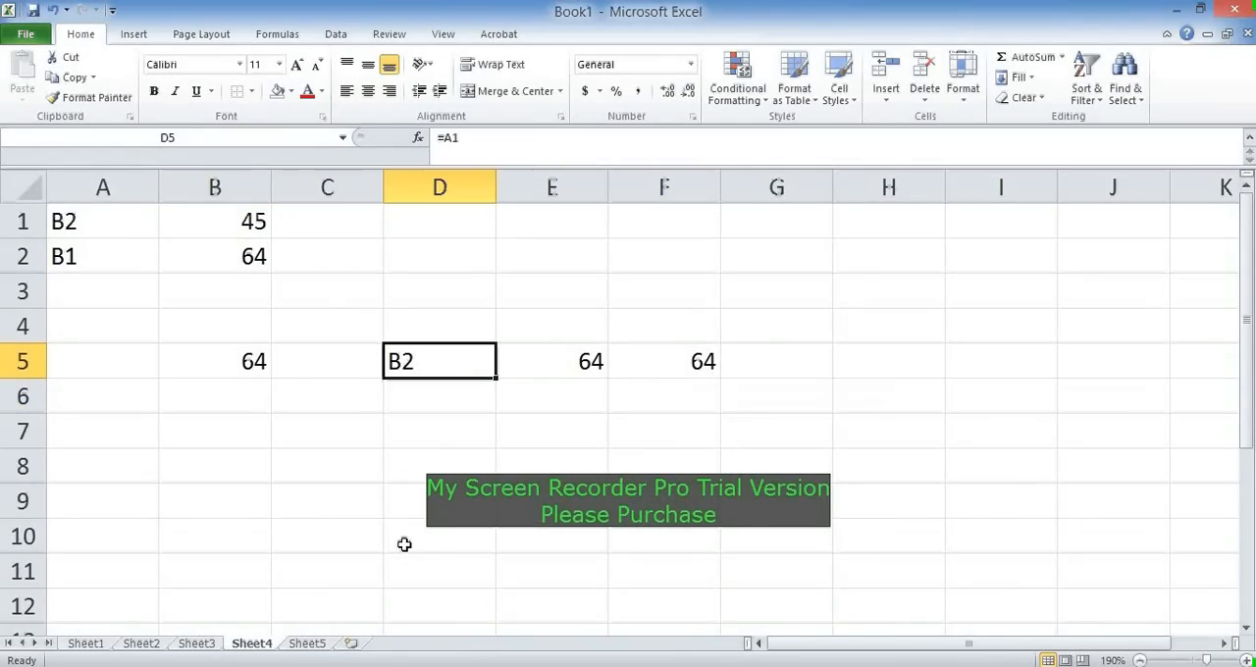
click(663, 361)
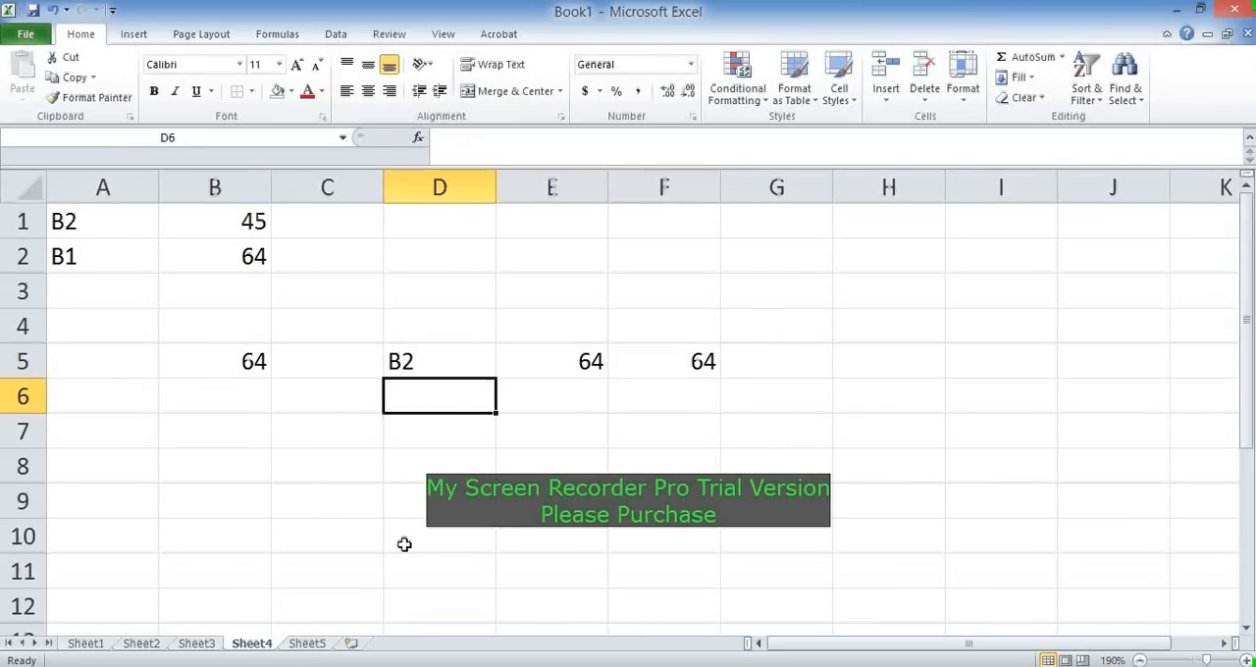
- Enter an INDIRECT formula in C6 returning 45 from B1
click(327, 397)
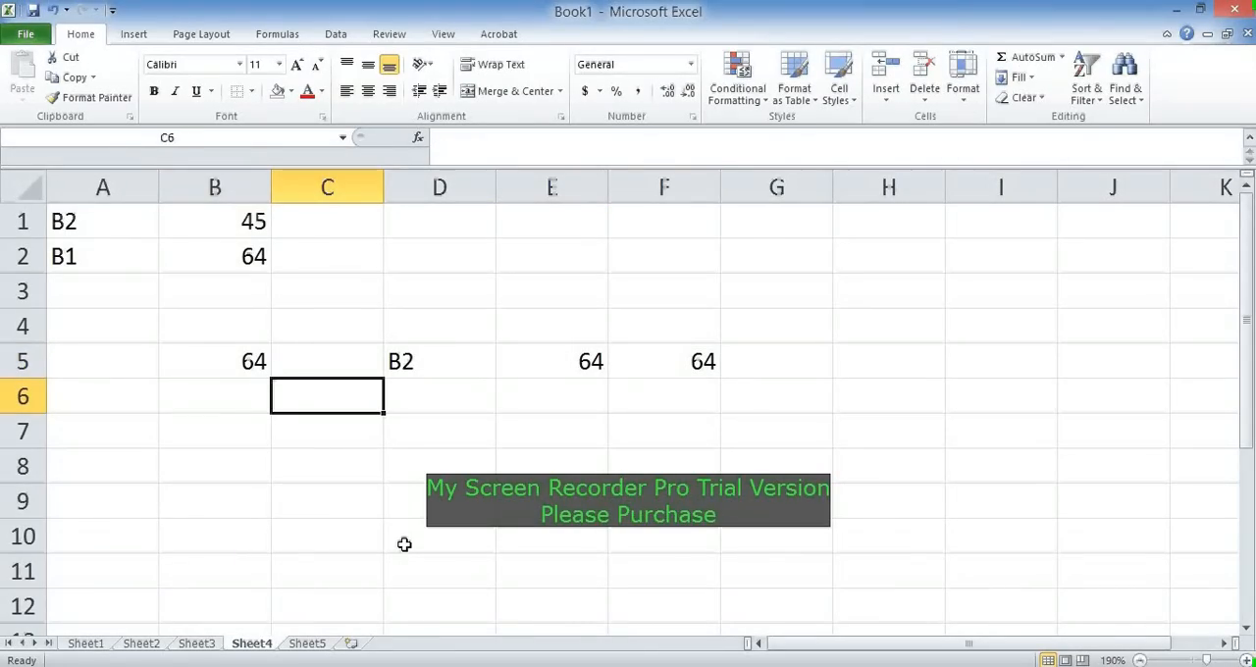
text(=indei)
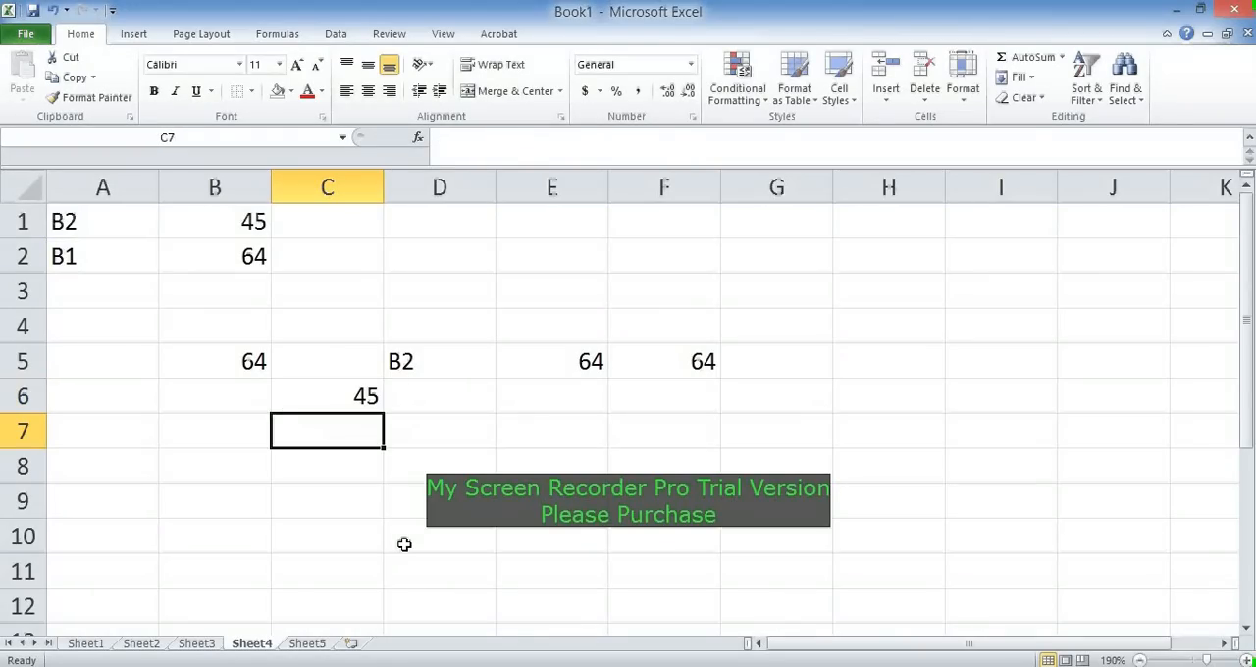
click(327, 291)
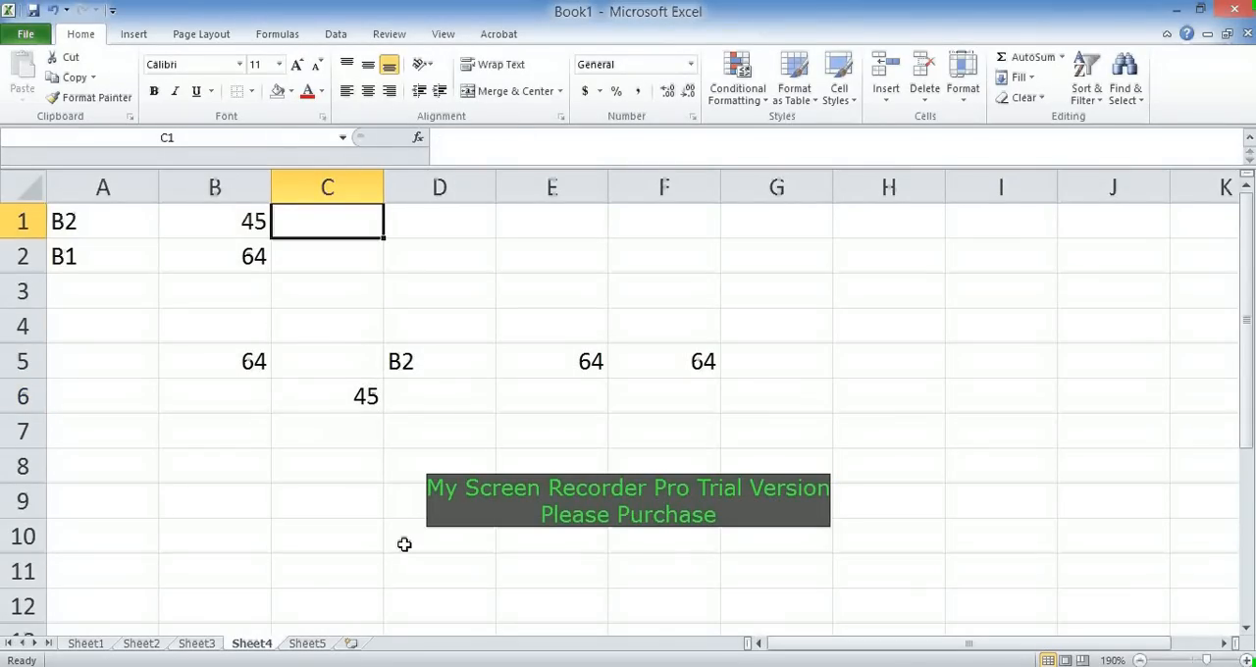
click(438, 256)
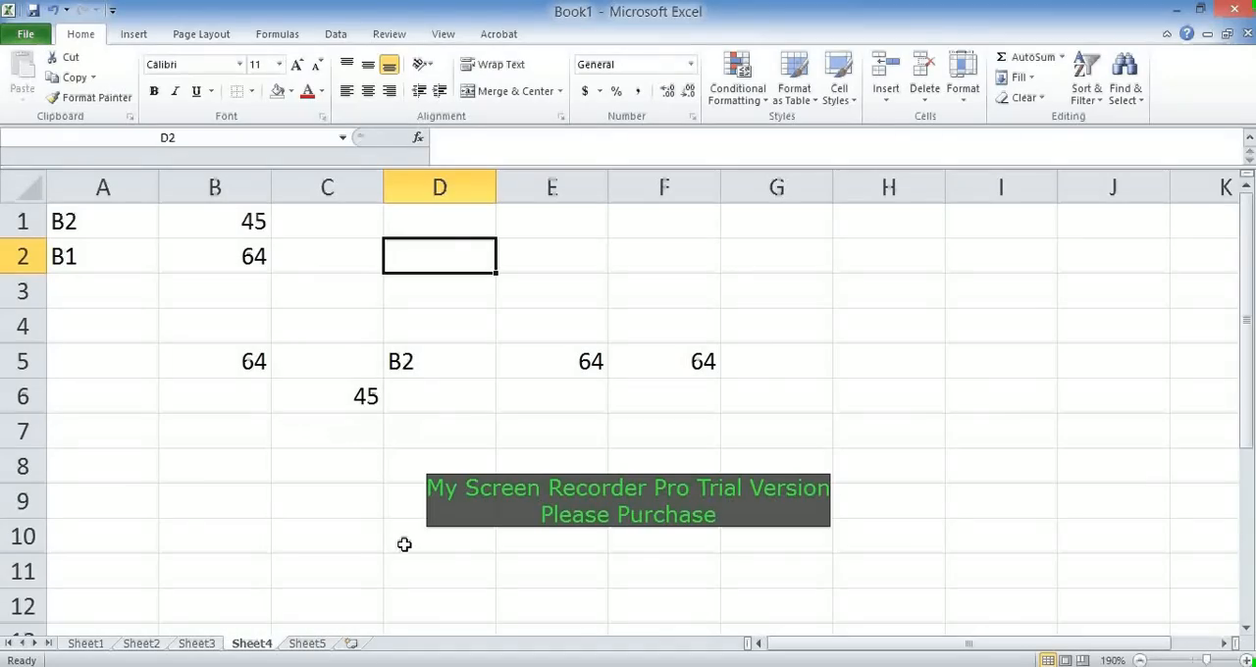
- Enter =INDIRECT(INDIRECT(D2)) in E7, following a1 to B2 to return 64
text(a1)
click(551, 430)
text(=)
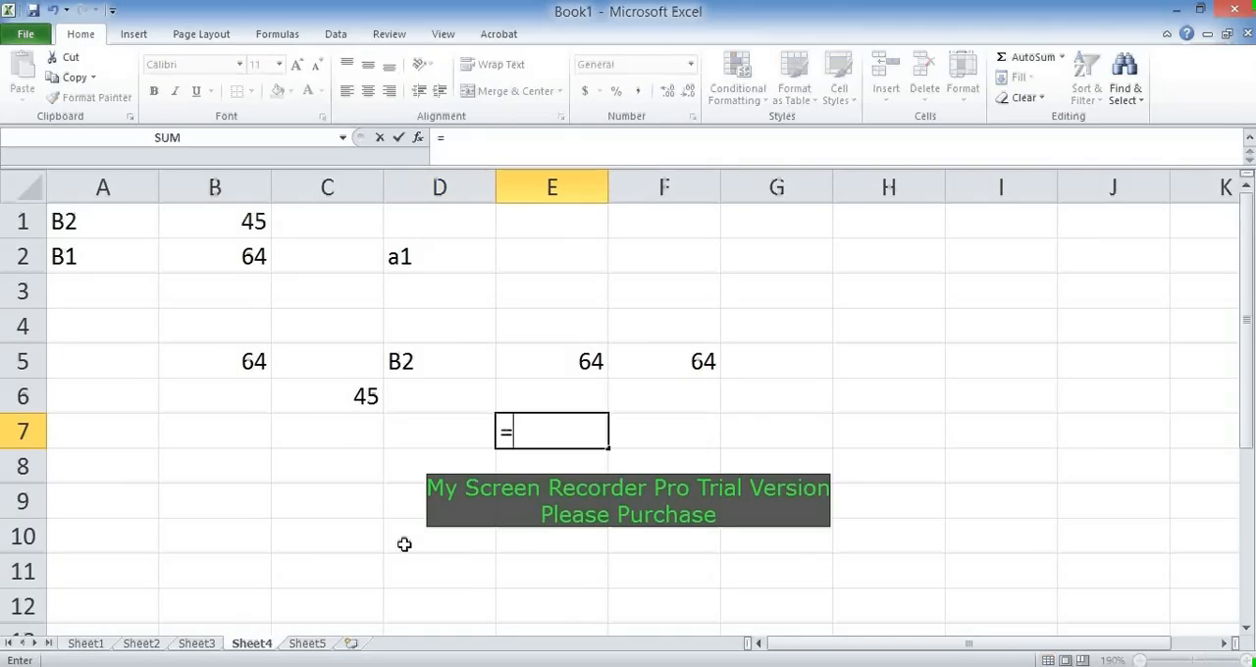
text(ind)
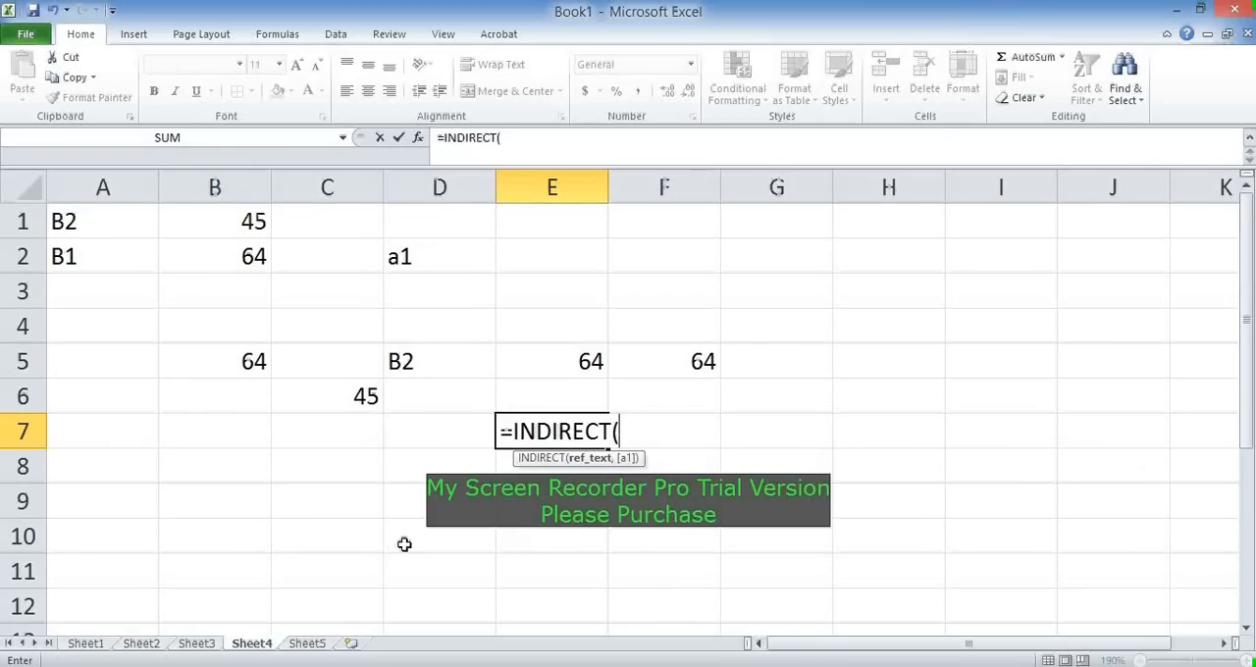
click(551, 256)
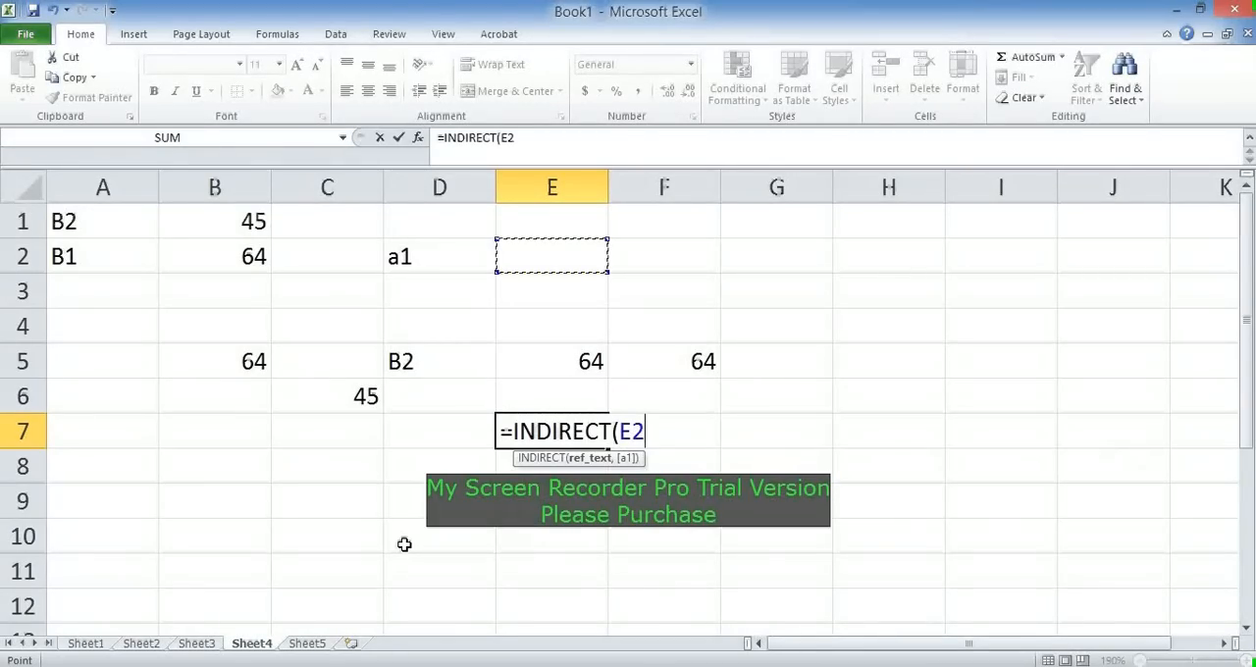
key(backspace)
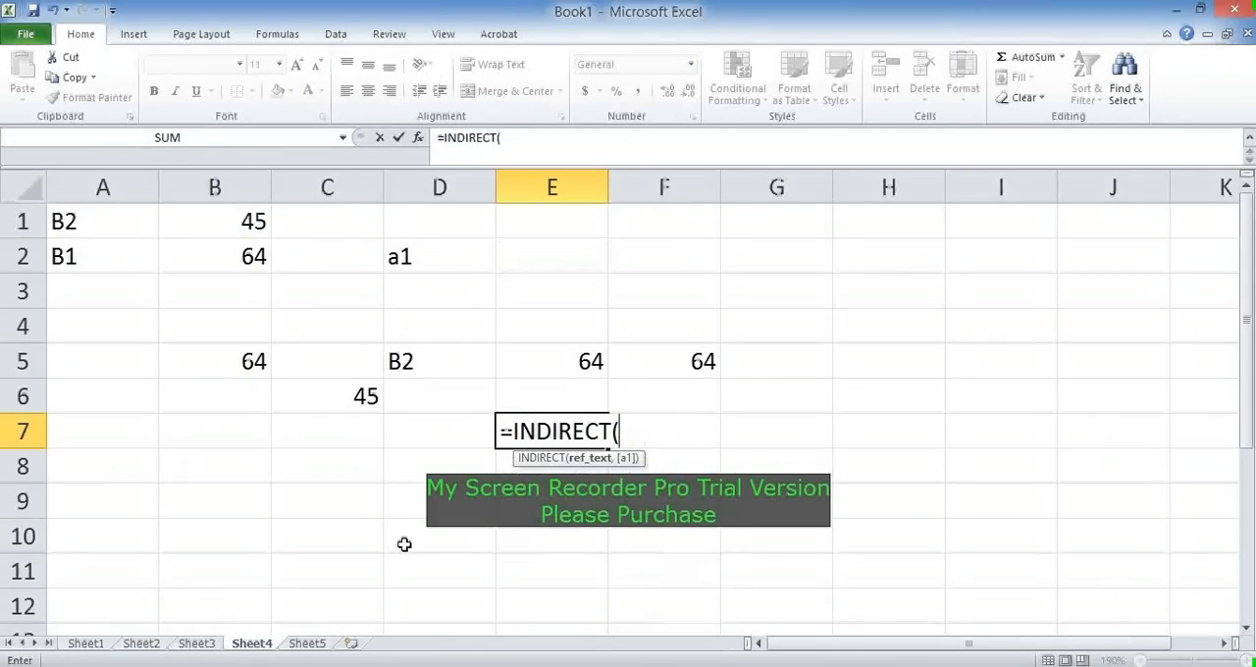
text(ind)
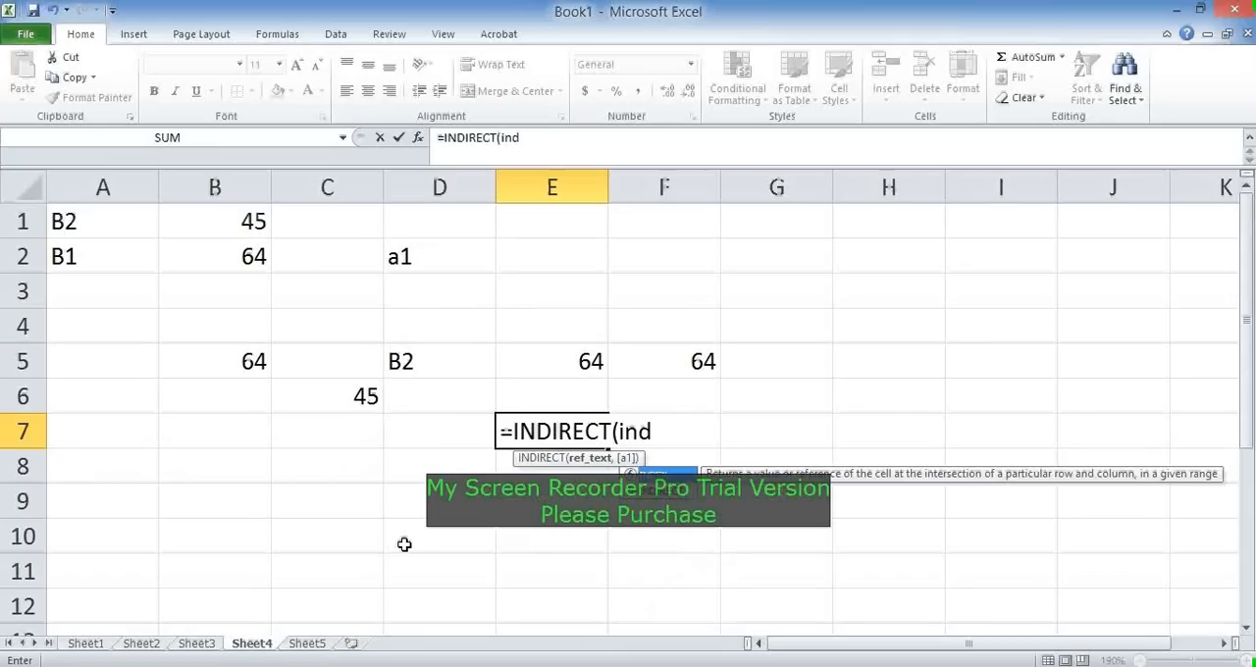
click(550, 361)
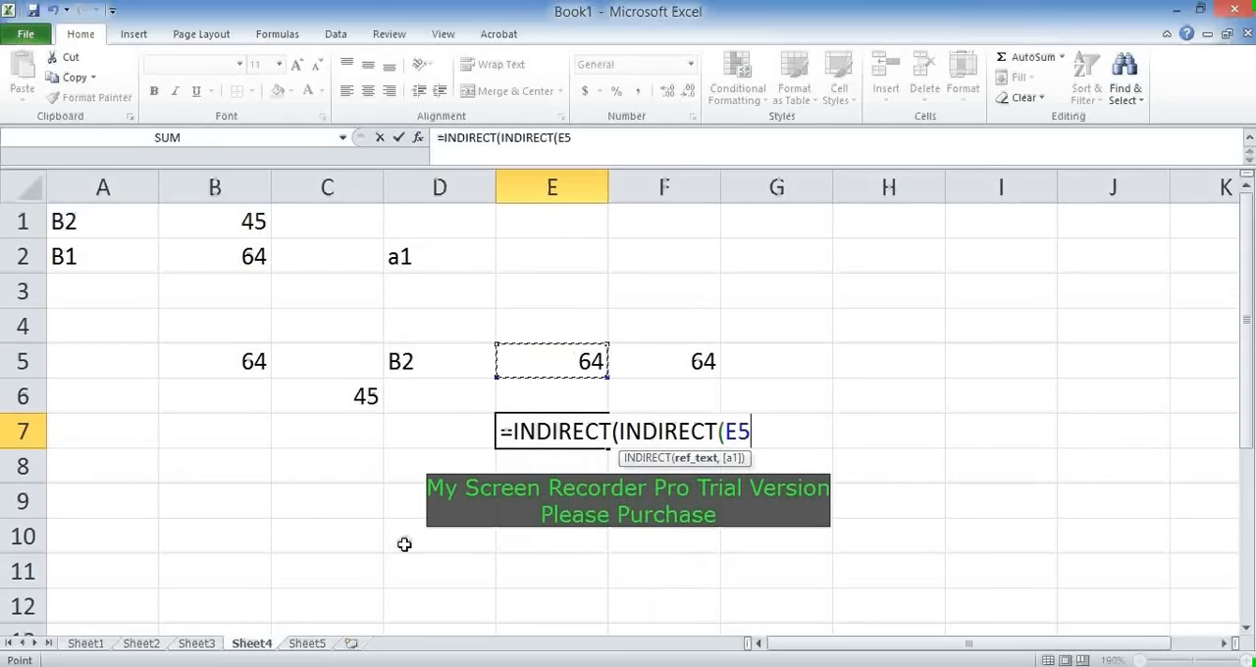
click(439, 256)
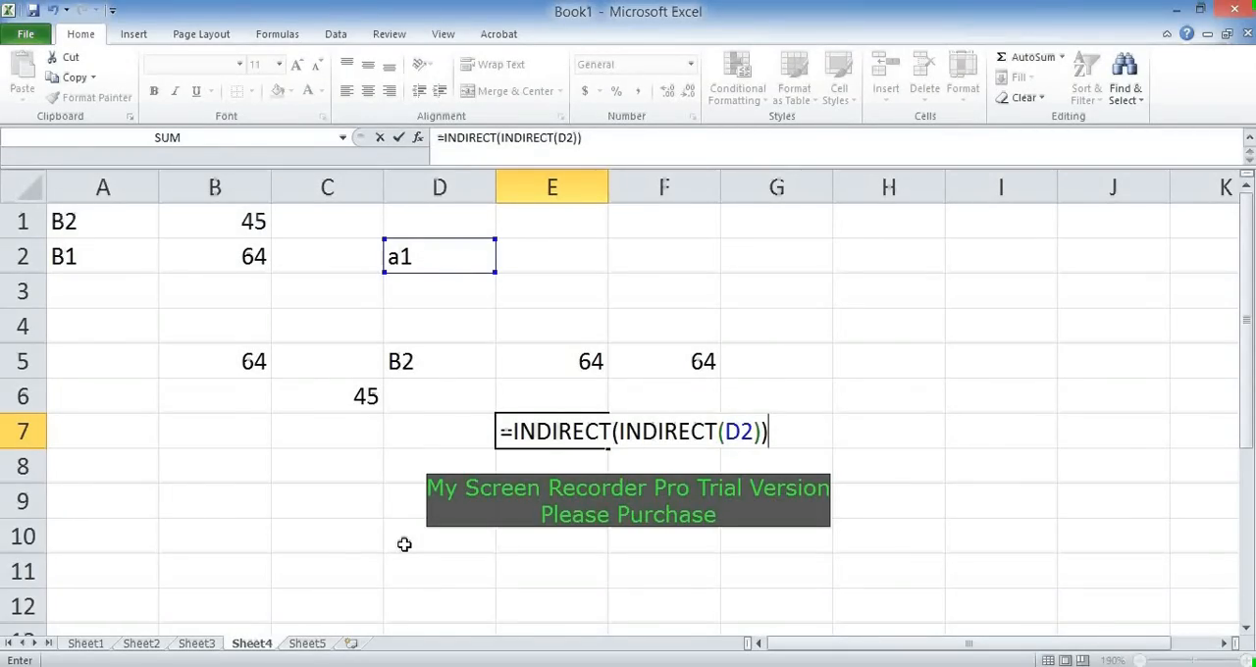
key(enter)
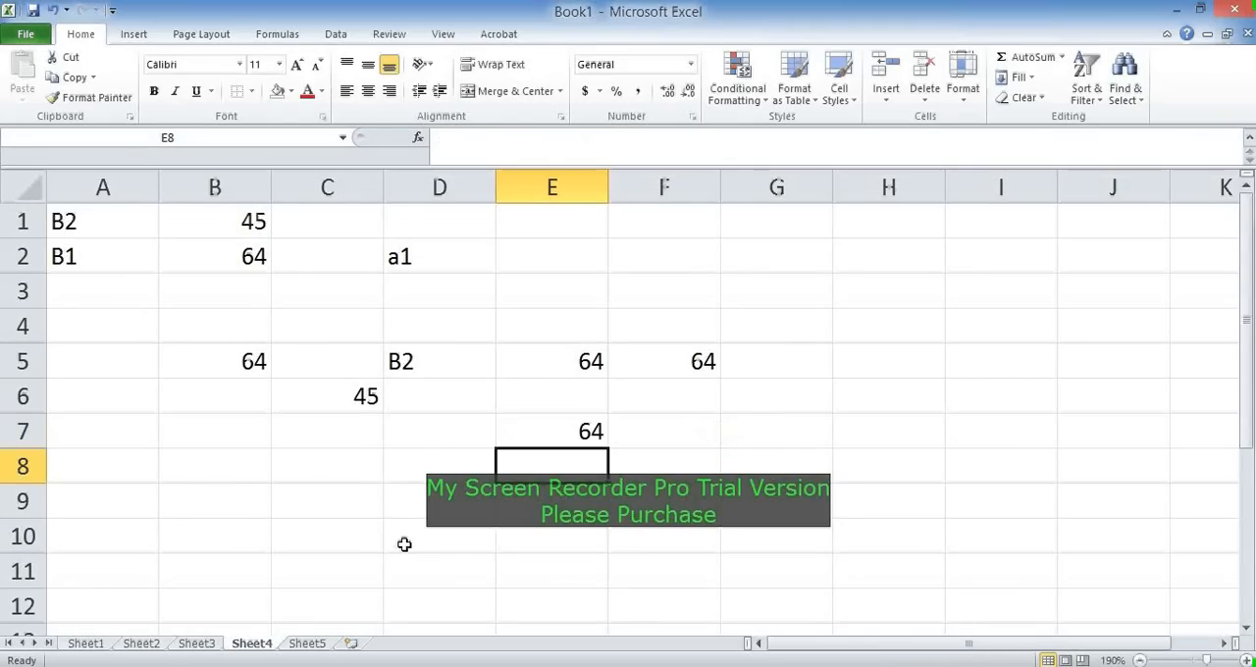
text(=INDIRECT(INDIRECT(D2)))
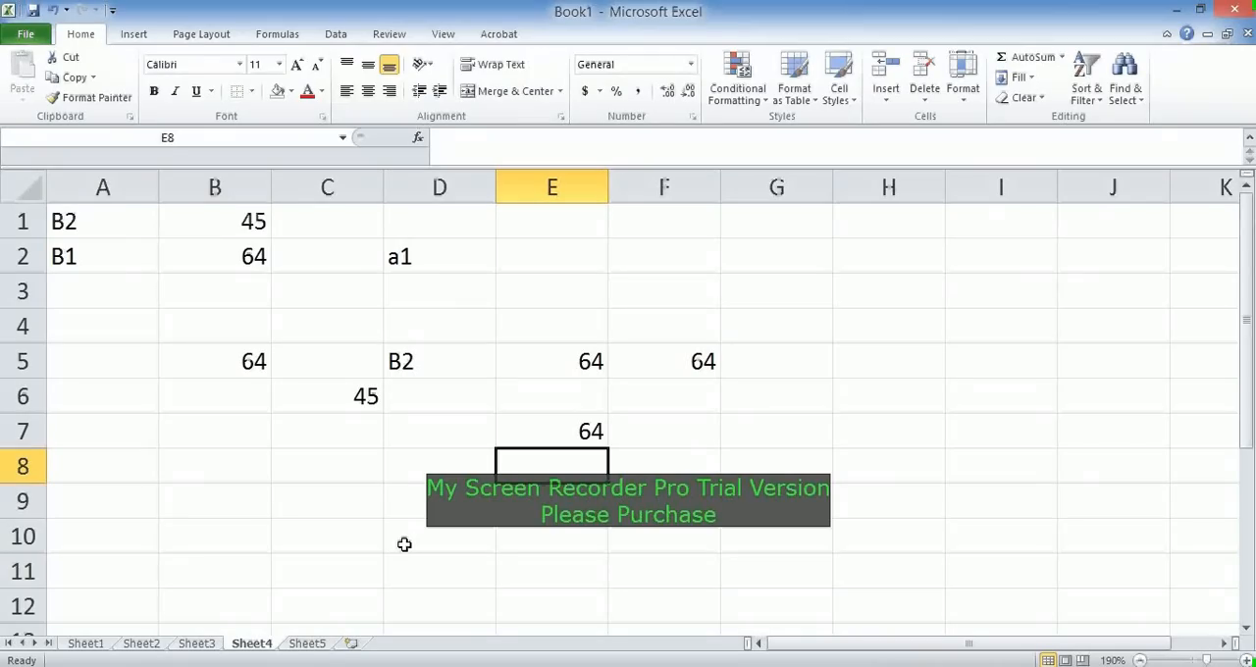
mouse_move(251, 659)
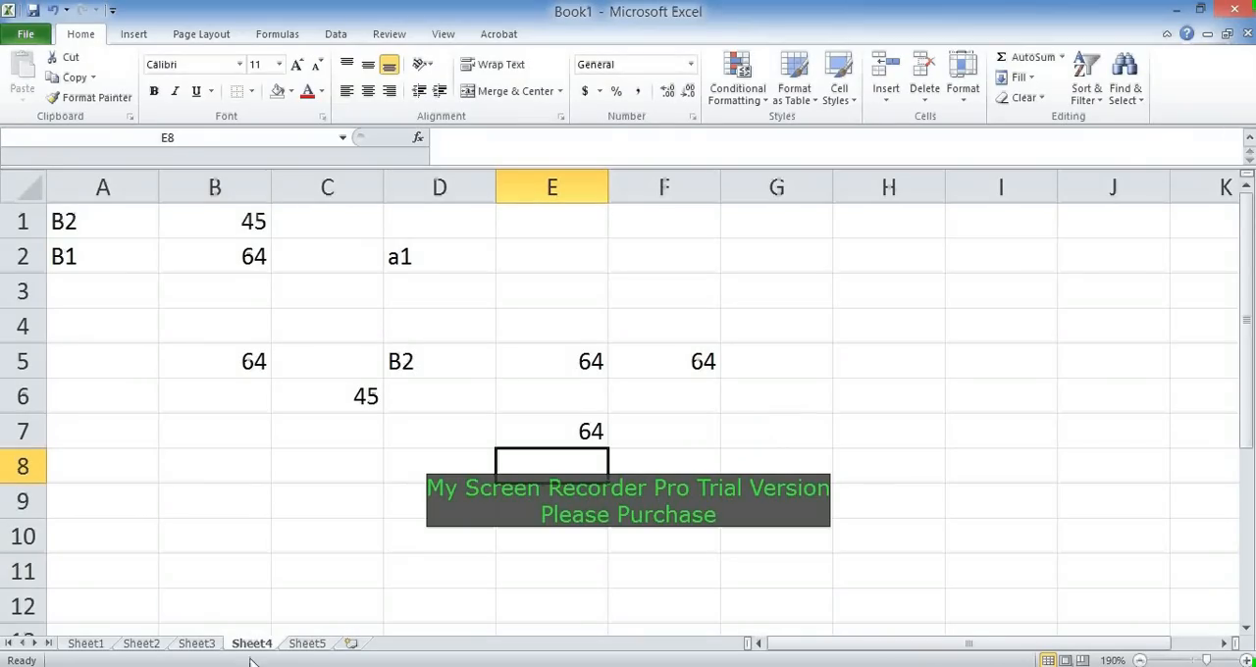
- Switch to Sheet5 and inspect cells A1 and B1
click(307, 642)
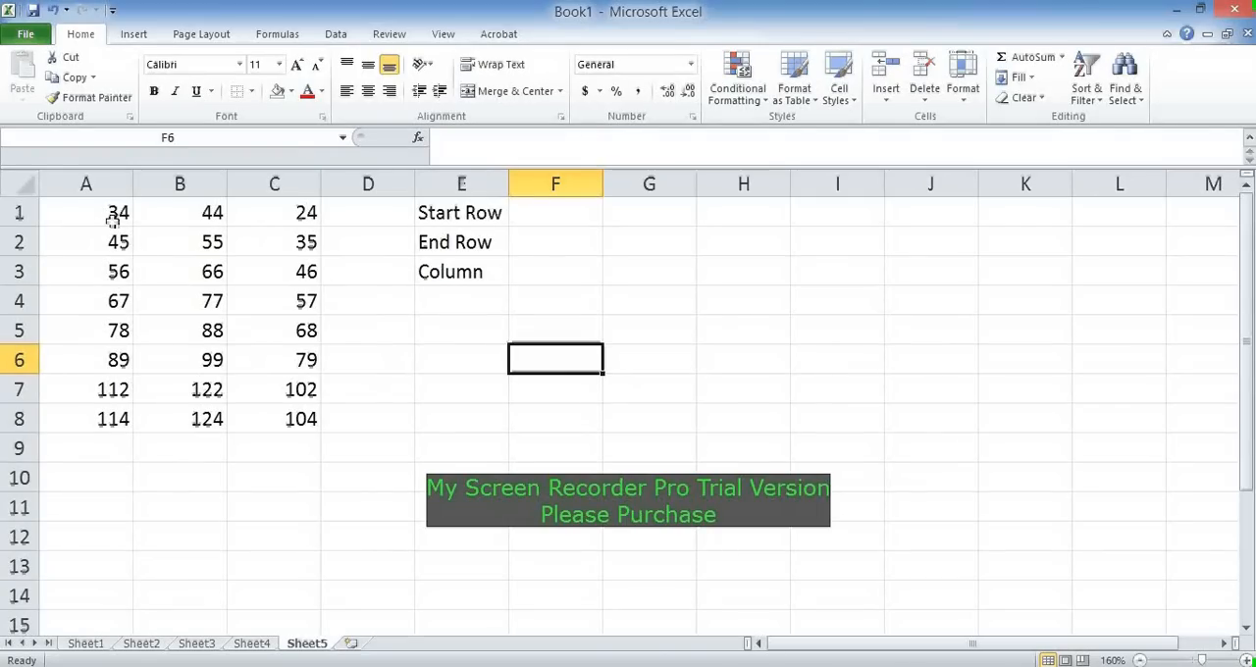
click(85, 212)
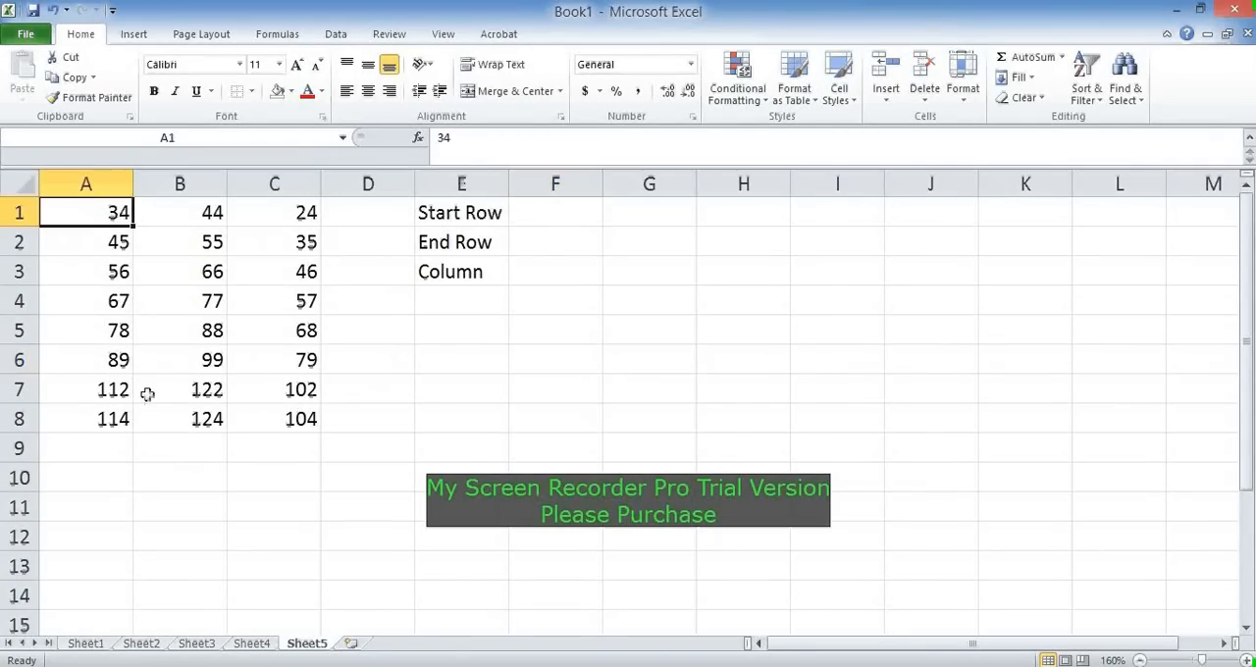
click(179, 212)
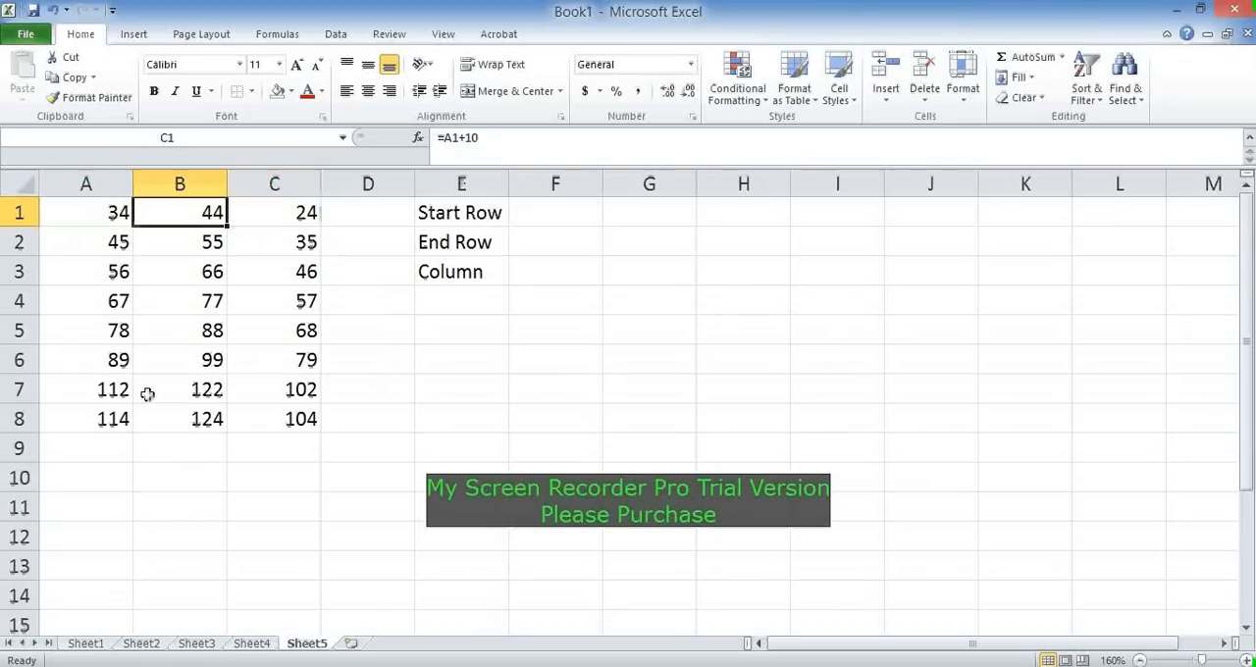
click(180, 212)
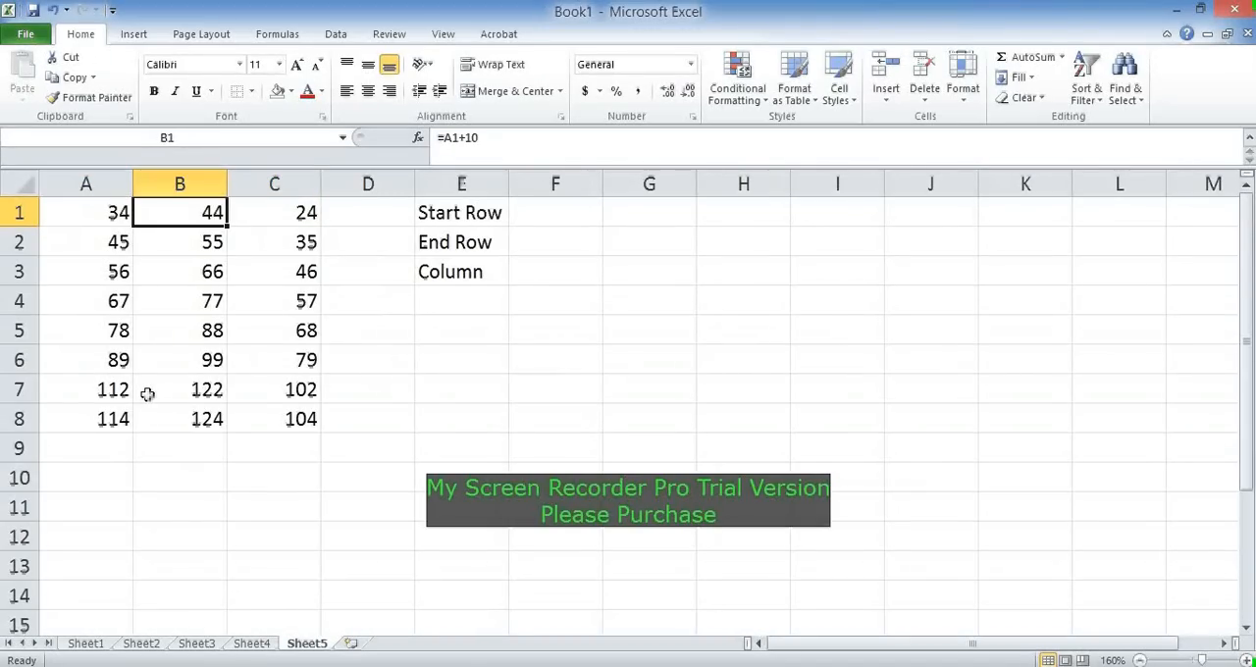
- Enter Column B in F3, Start Row 3 in F1 and End Row 6 in F2
click(556, 211)
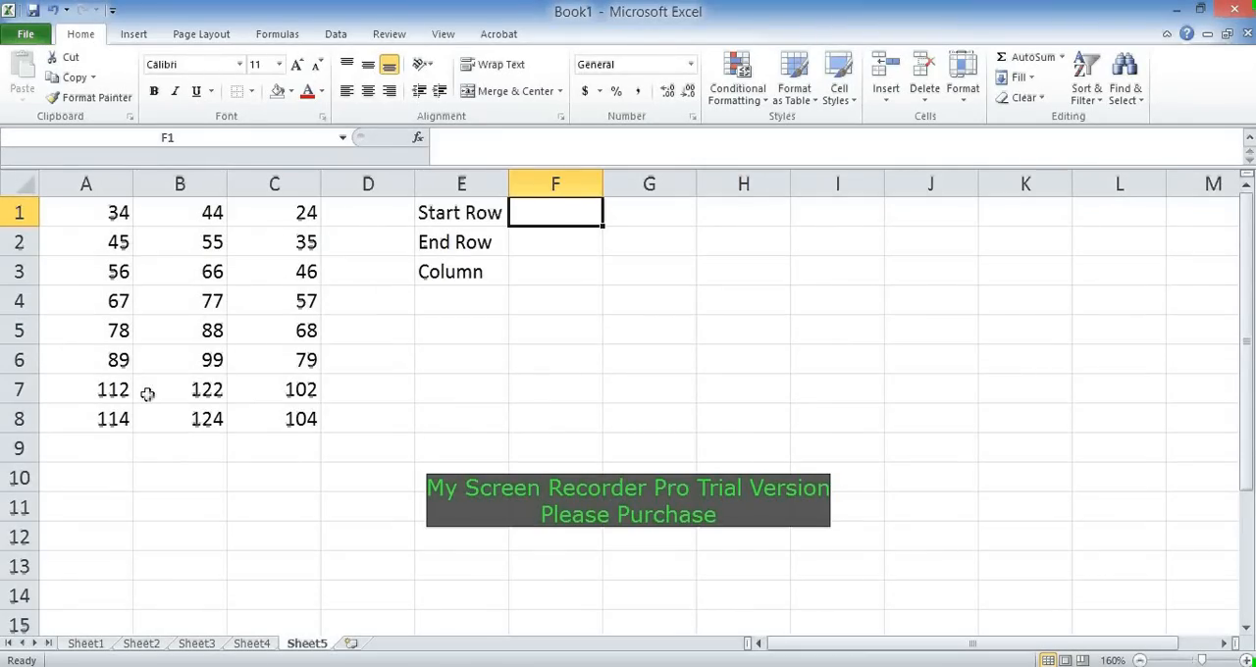
click(555, 272)
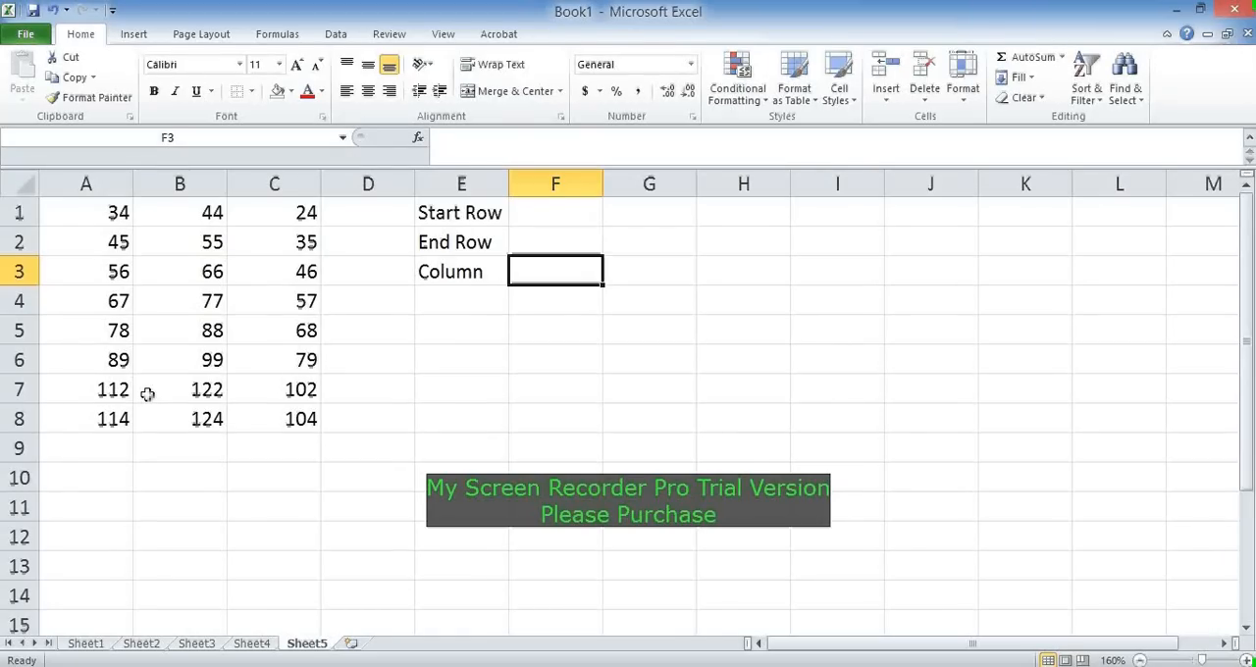
text(B)
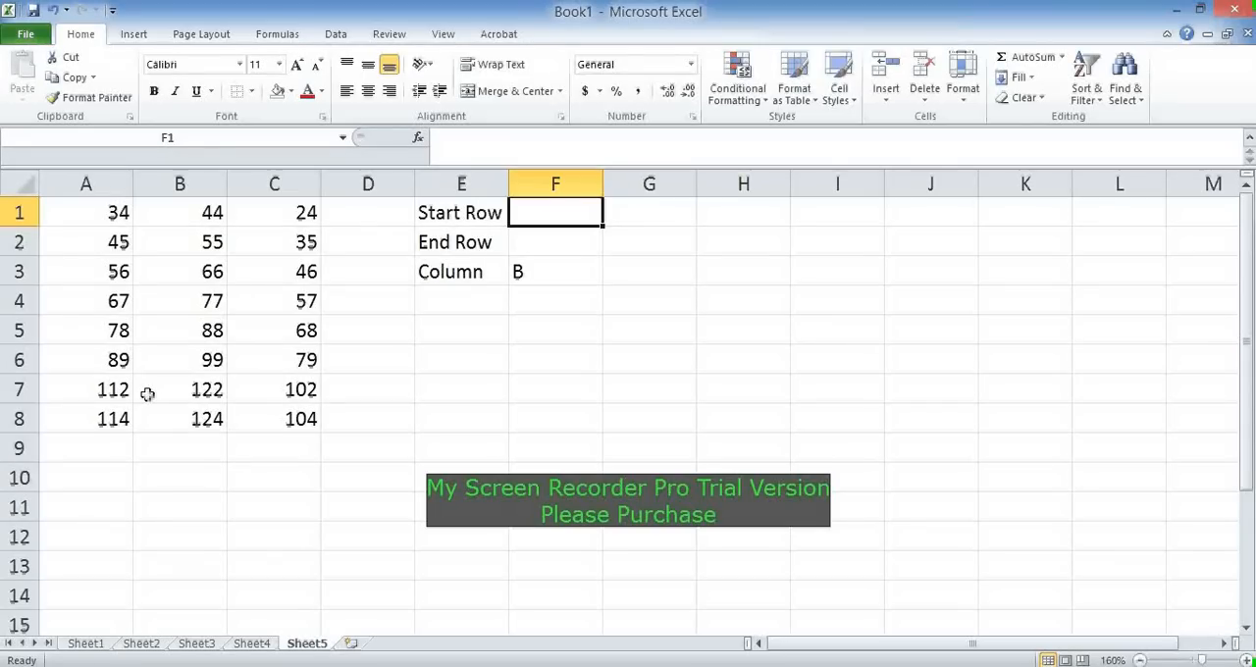
text(3)
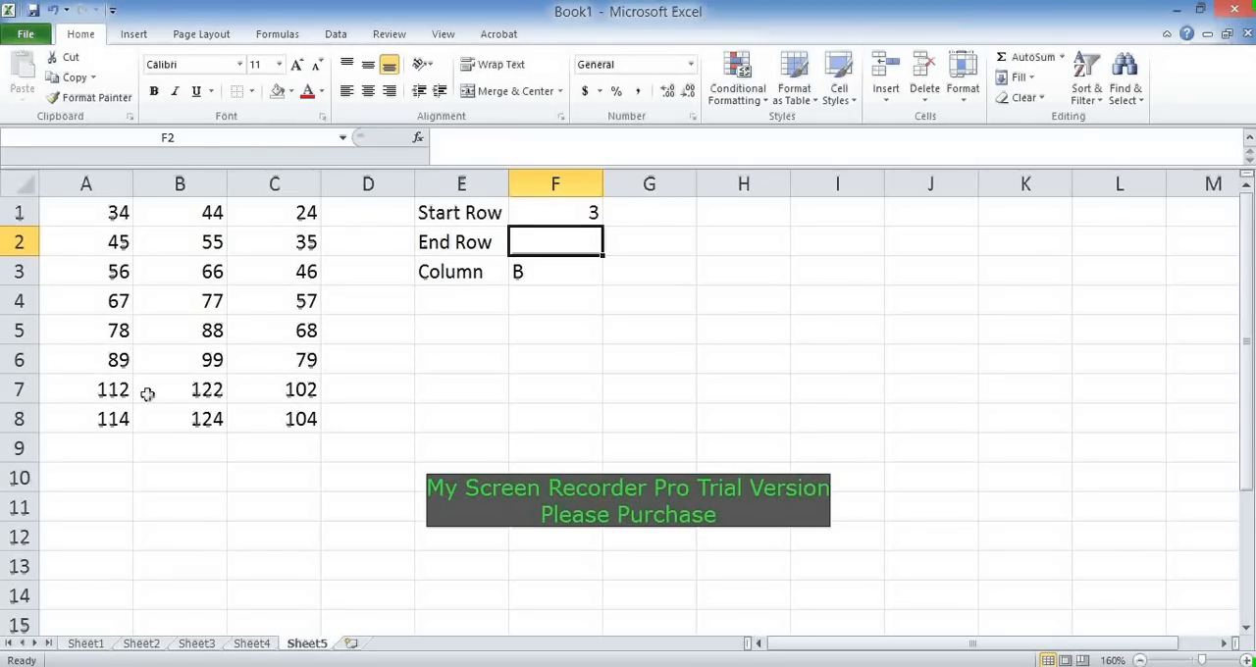
text(6)
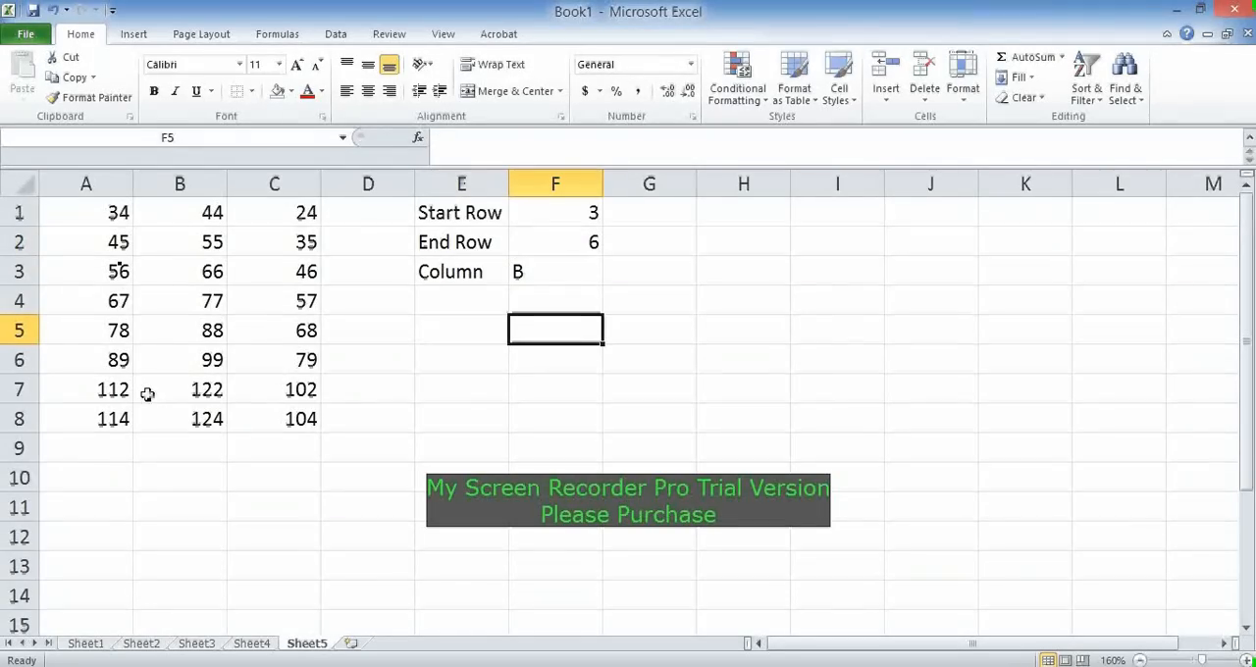
- Enter =SUM(B3:B6) in F5, fixing the mistyped function name, to show 330
text(=indr)
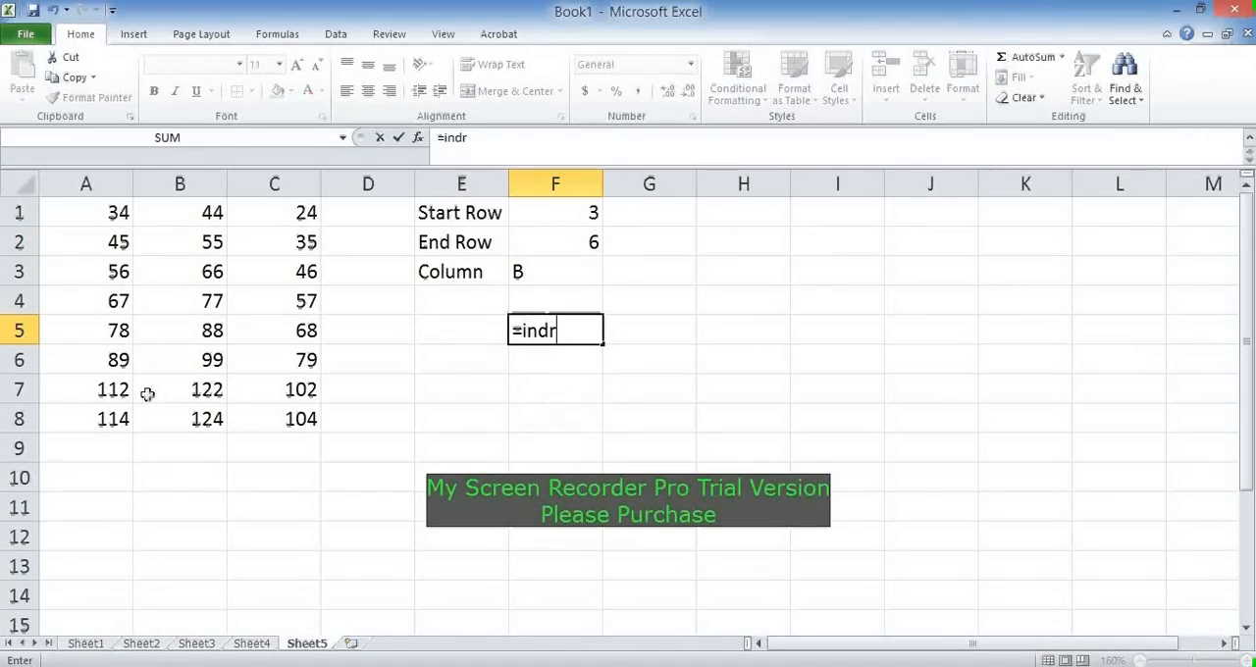
text(=sum()
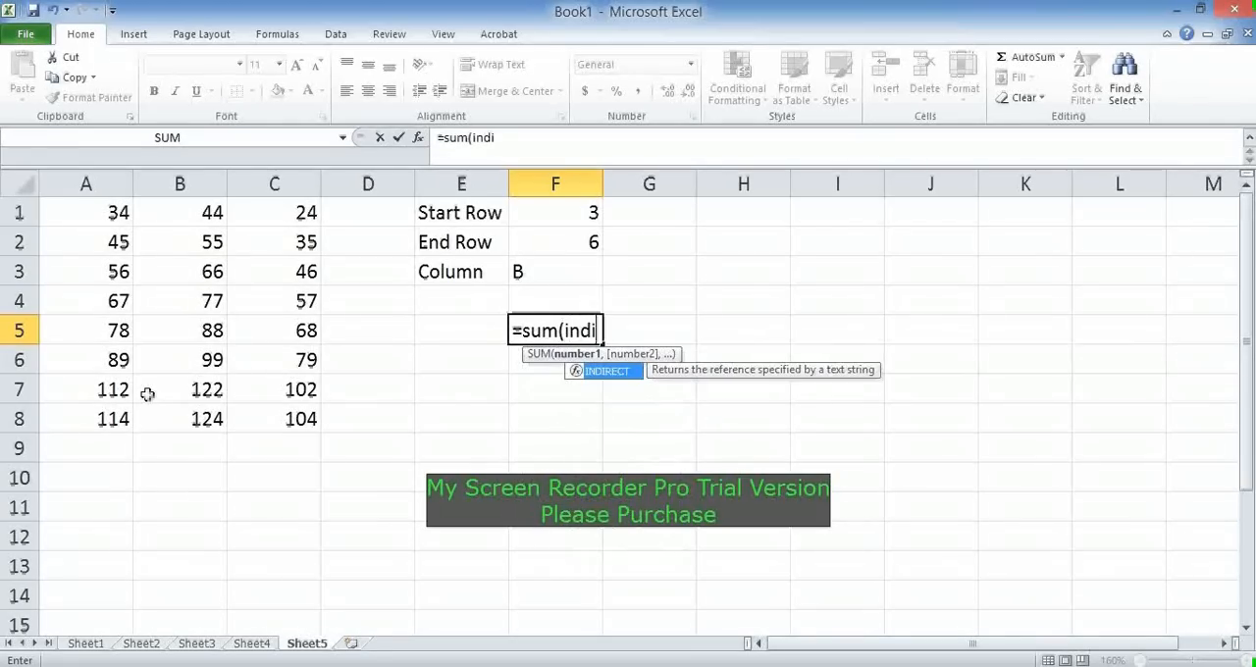
text(rect()
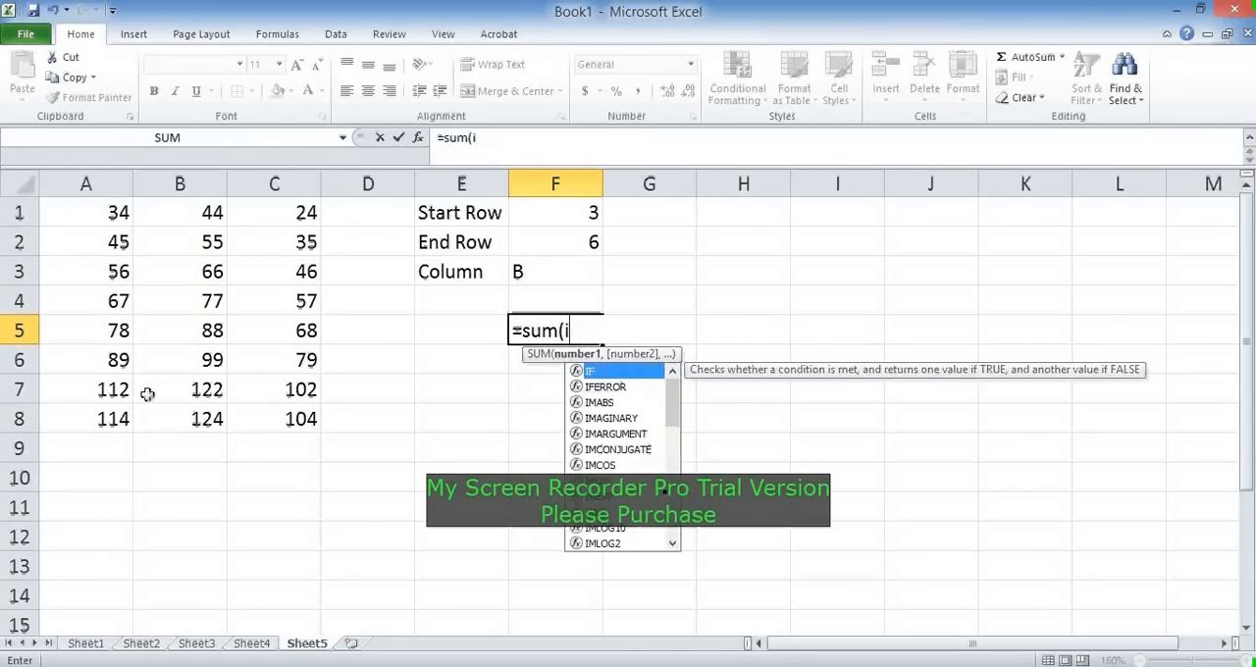
key(Backspace)
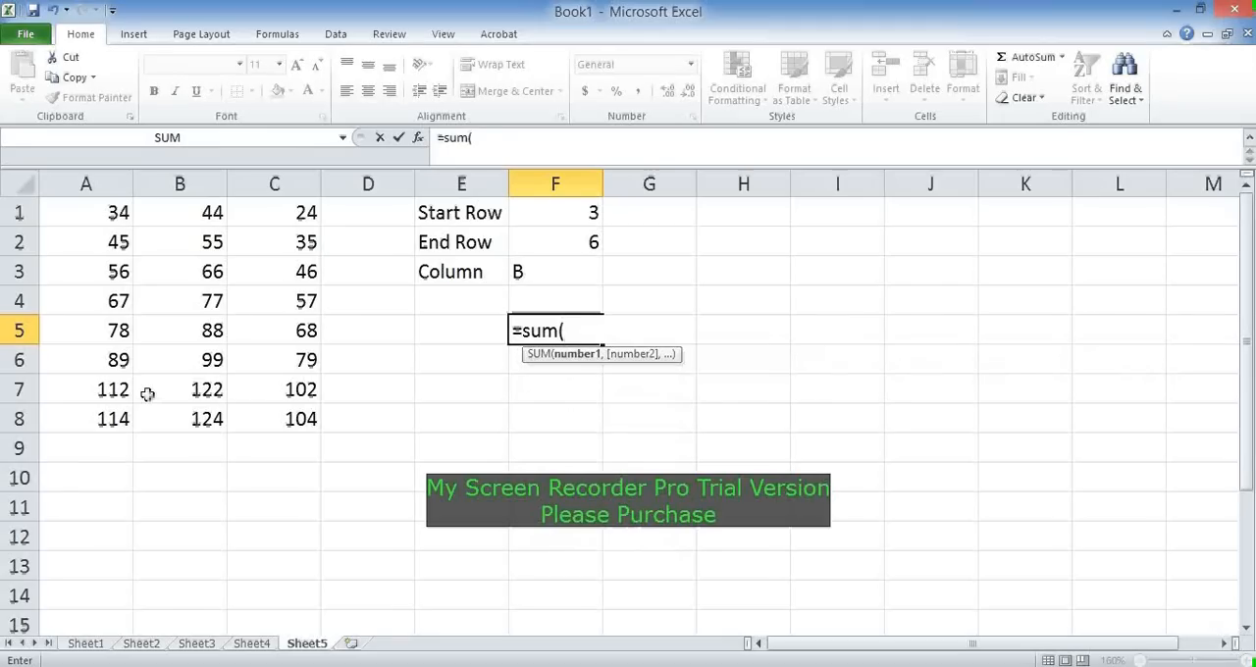
text(b3:b)
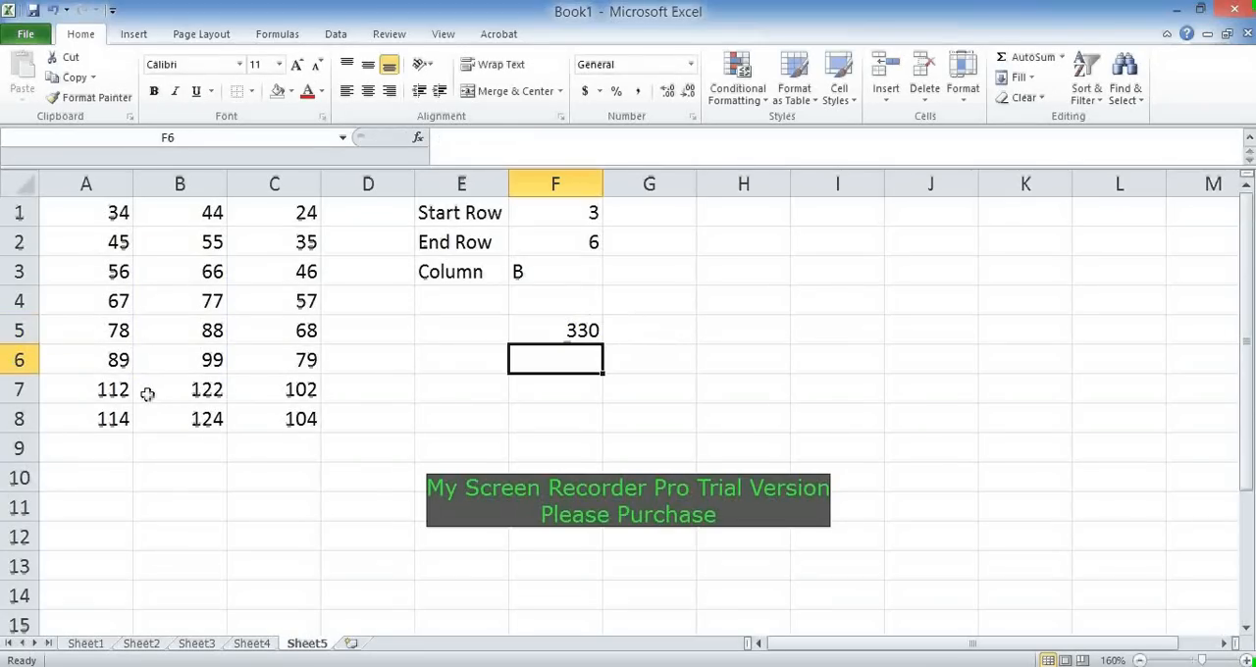
key(Down)
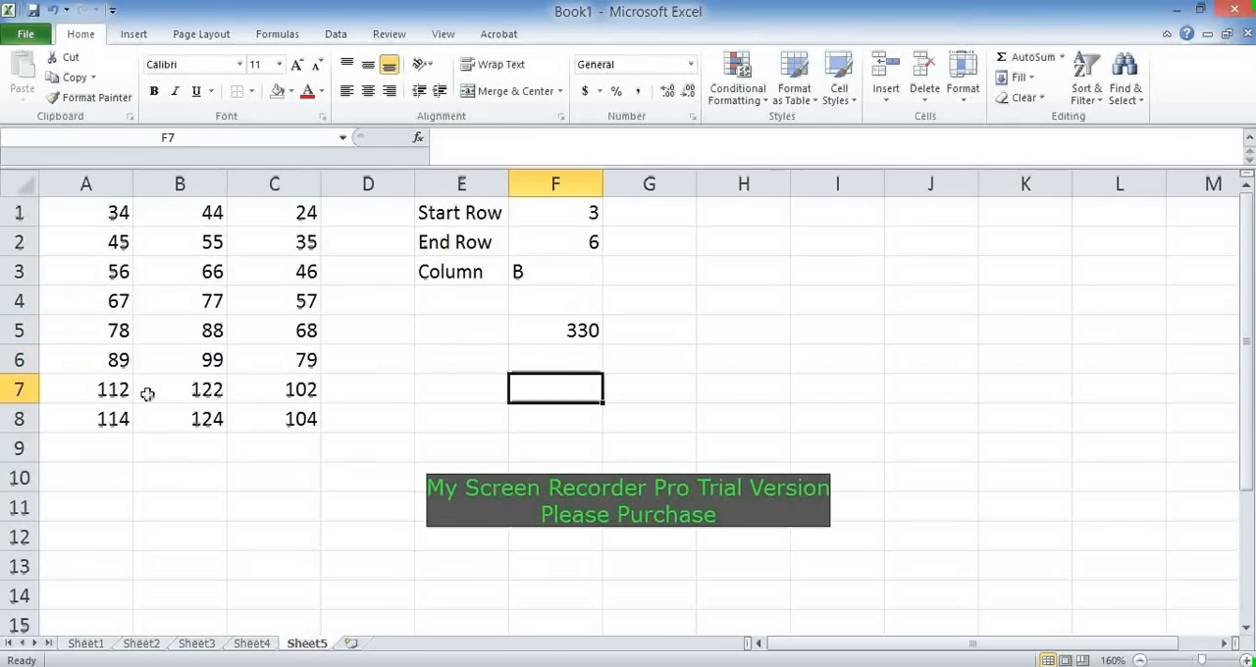
- Begin F7's formula as =SUM(INDIRECT( with the first input cell reference
text(=)
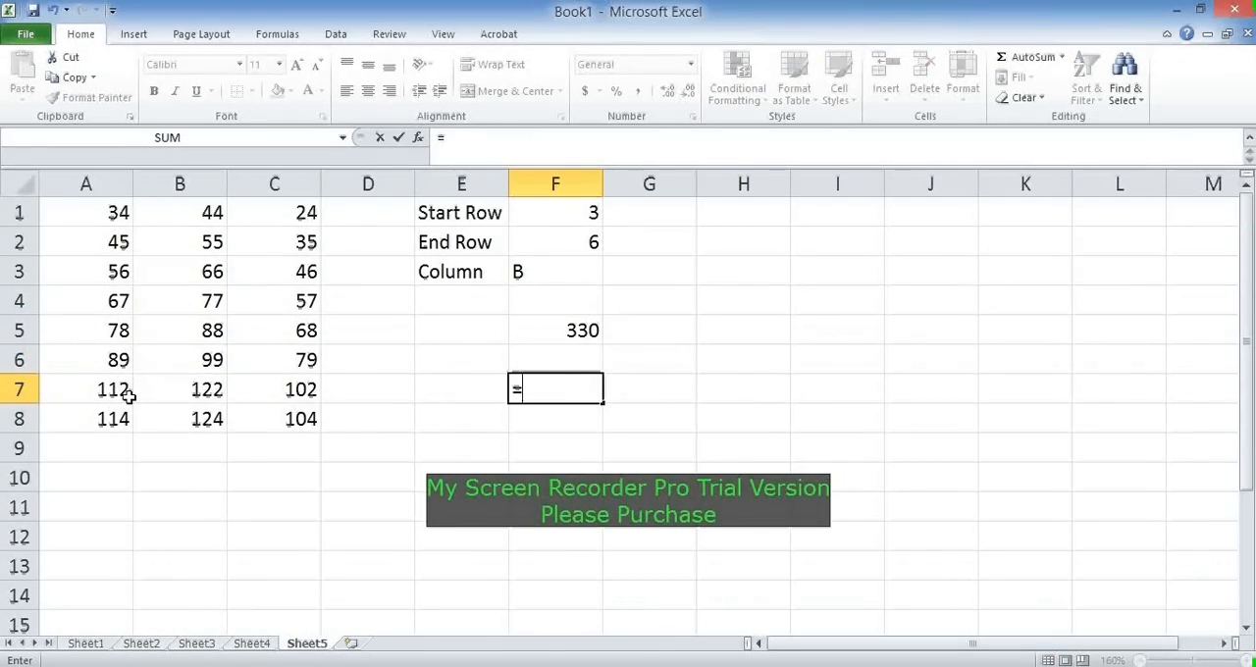
text(indirect)
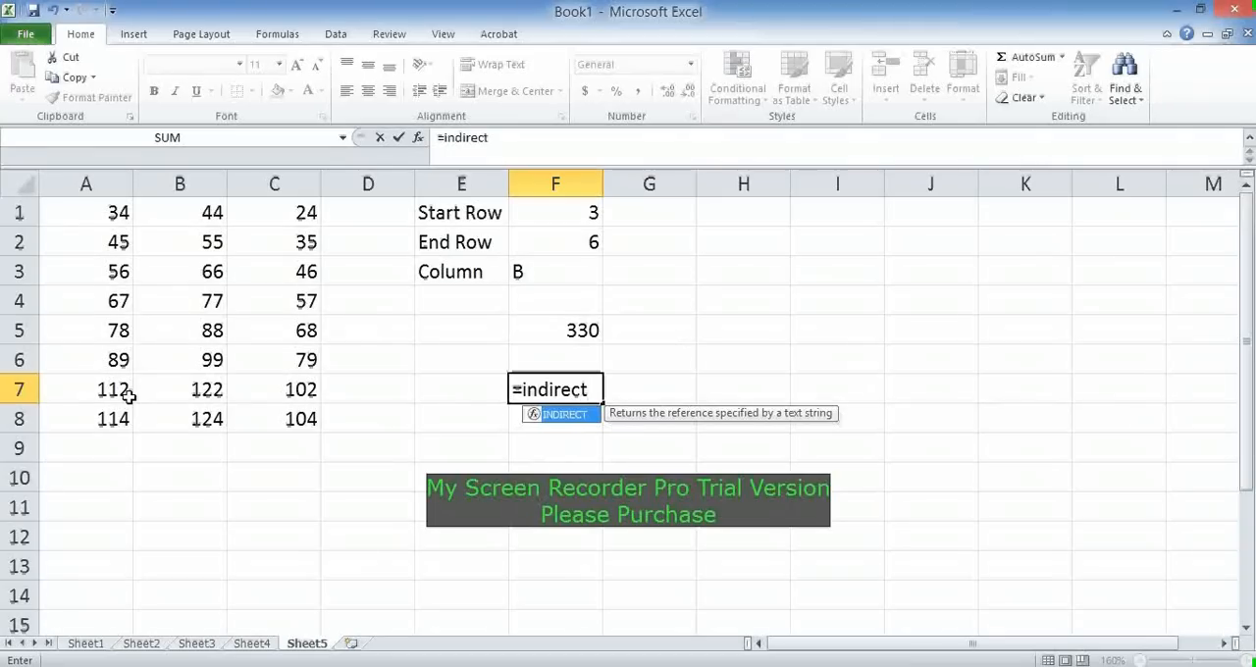
key(Backspace)
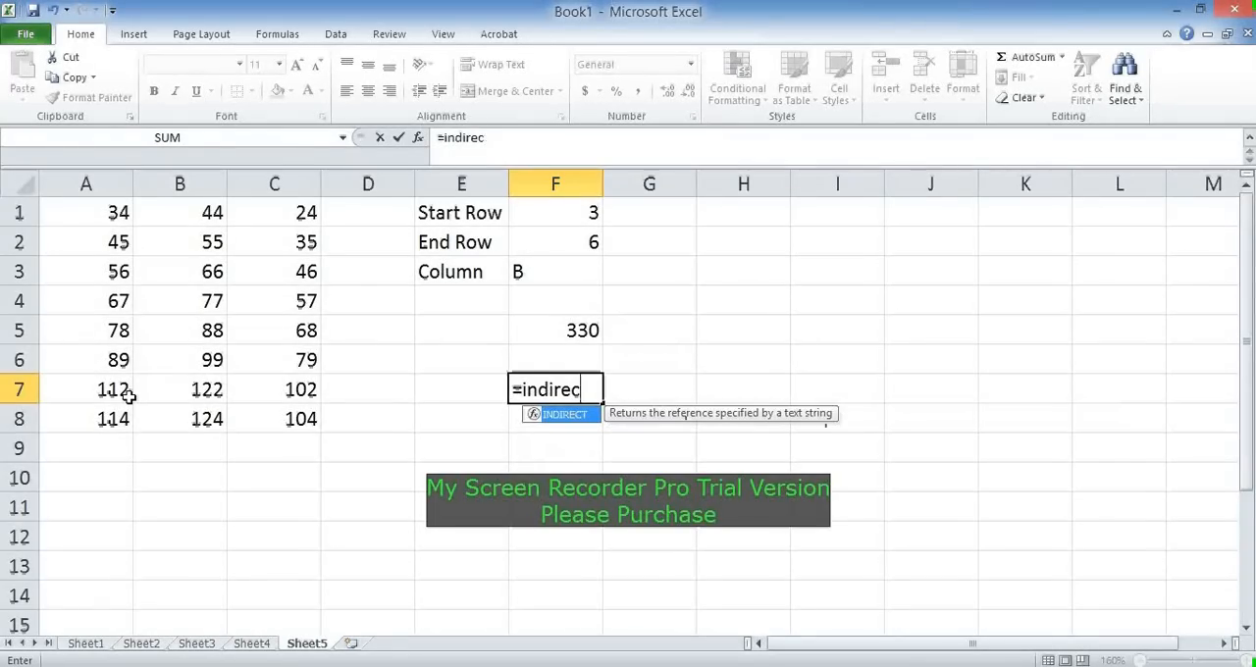
text(sum(in)
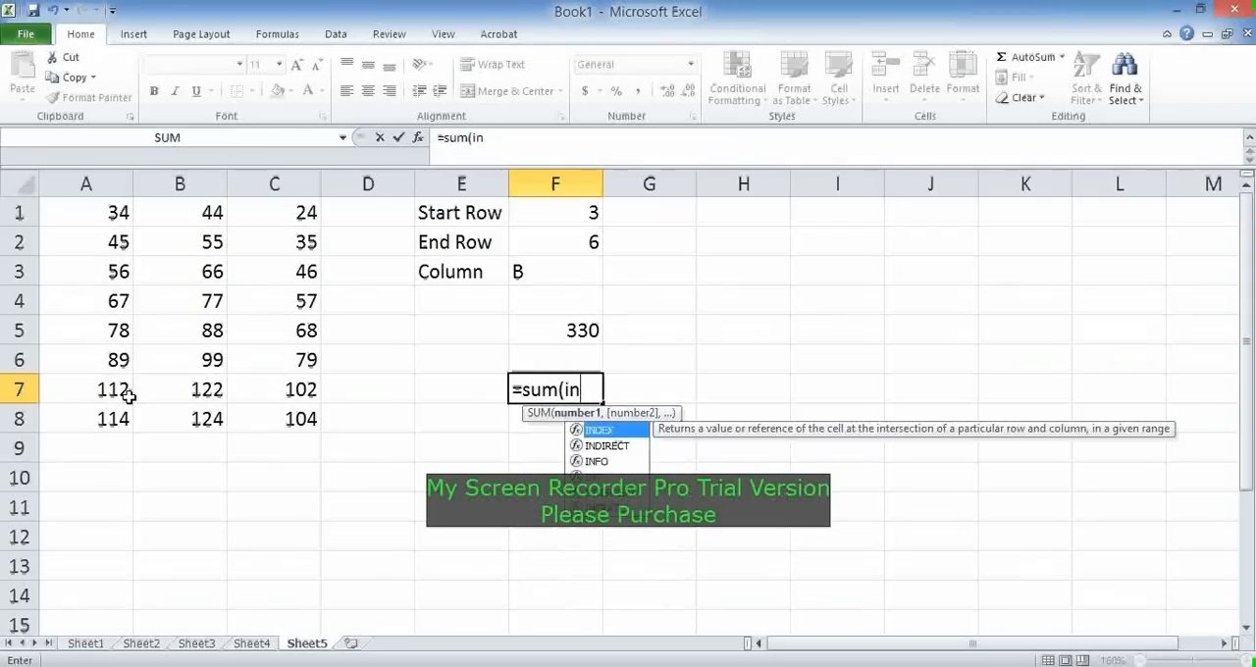
text(INDIRECT()
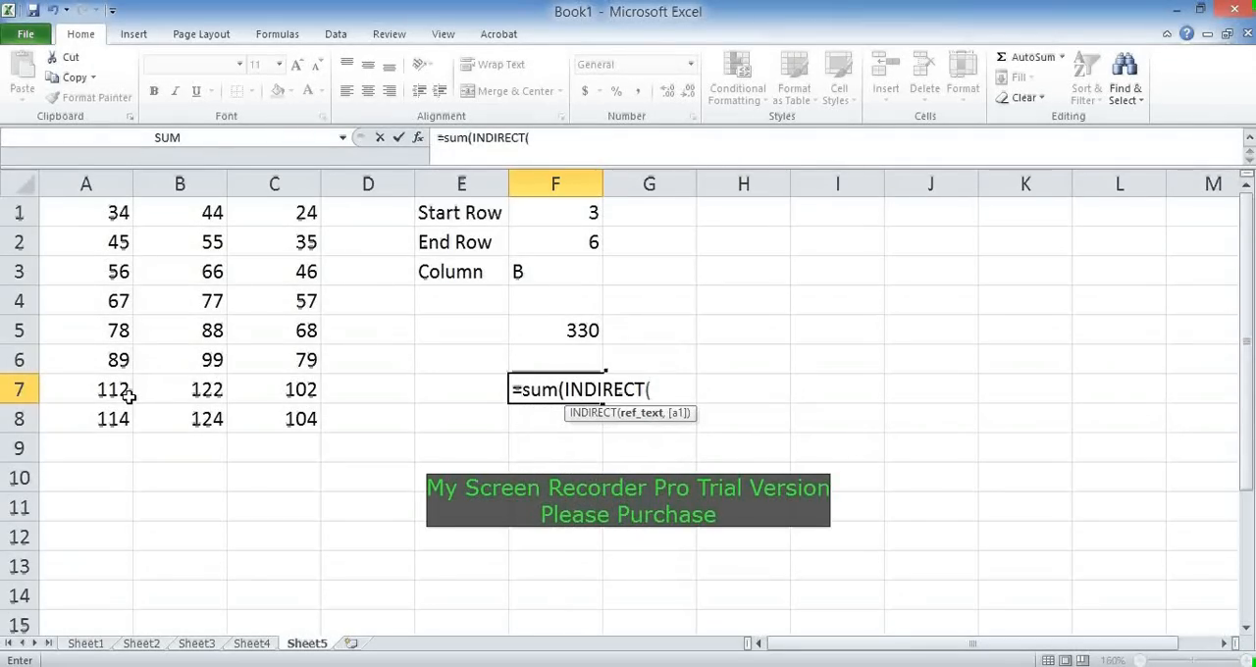
click(555, 330)
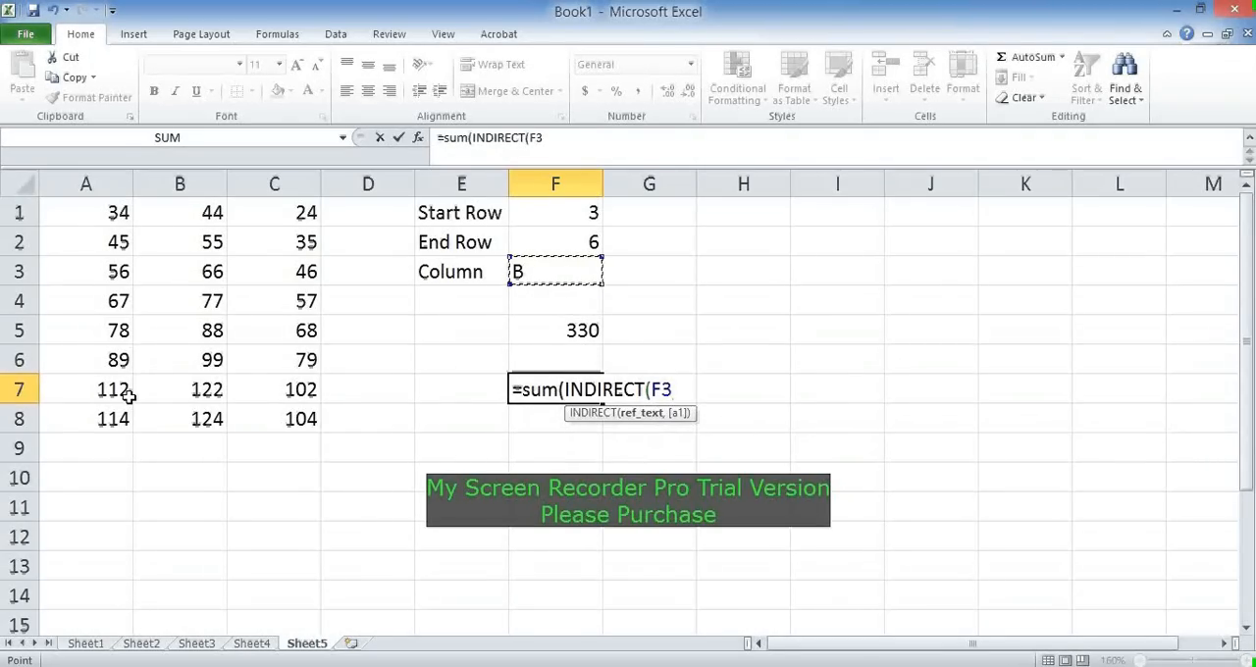
- Complete =SUM(INDIRECT(F3&F1&":"&F3&F2)) in F7, showing 330
text(&F1)
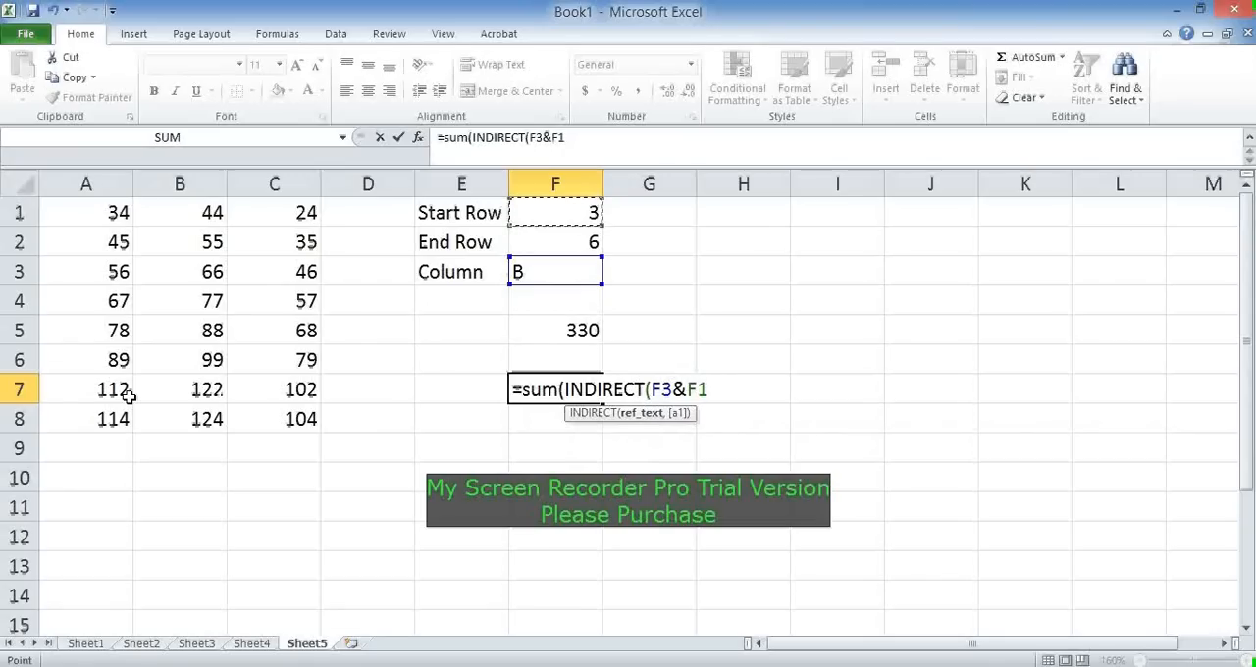
text(&)
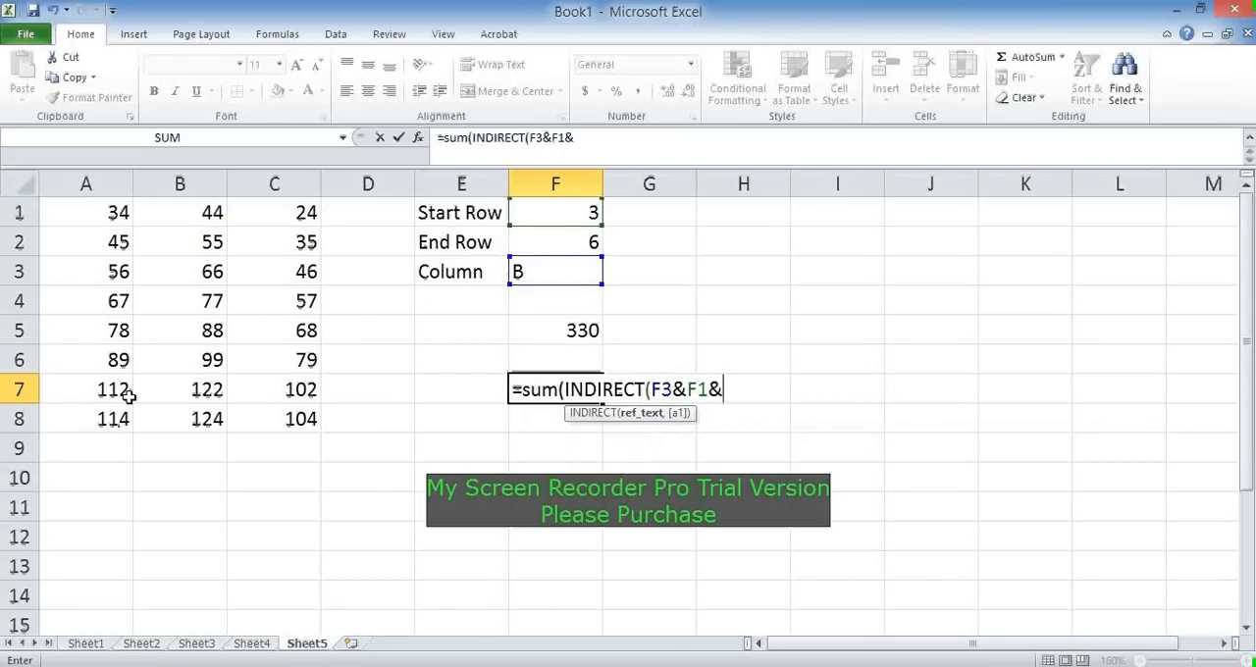
text(")
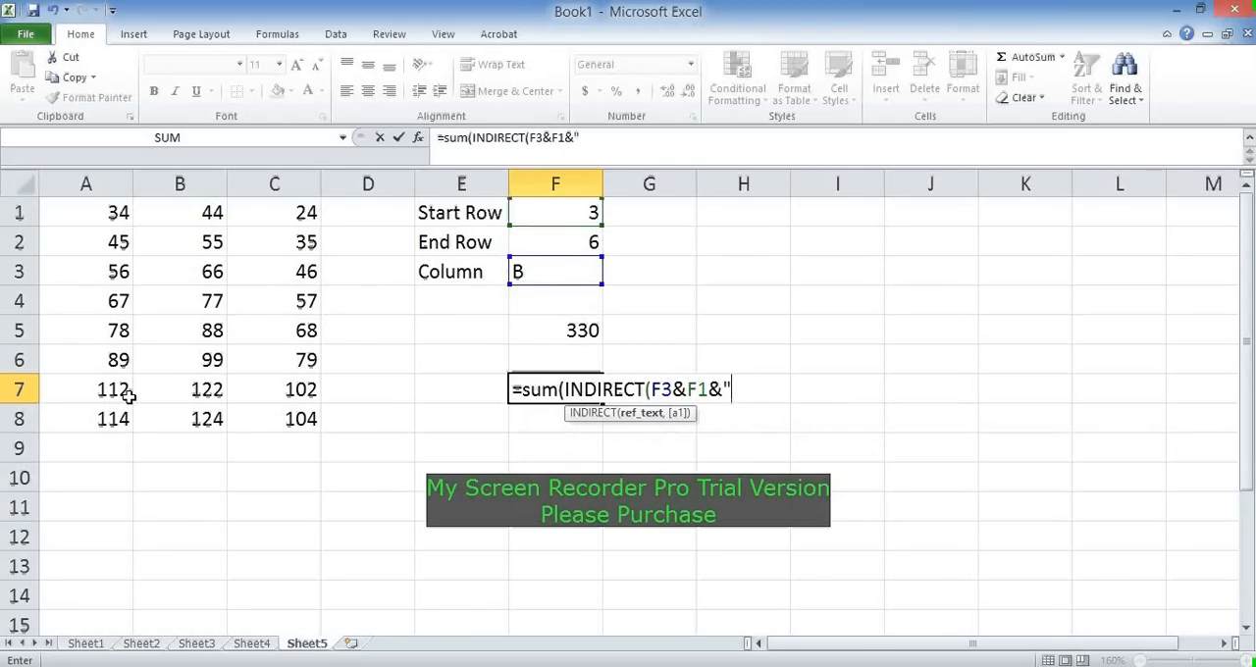
text(:)
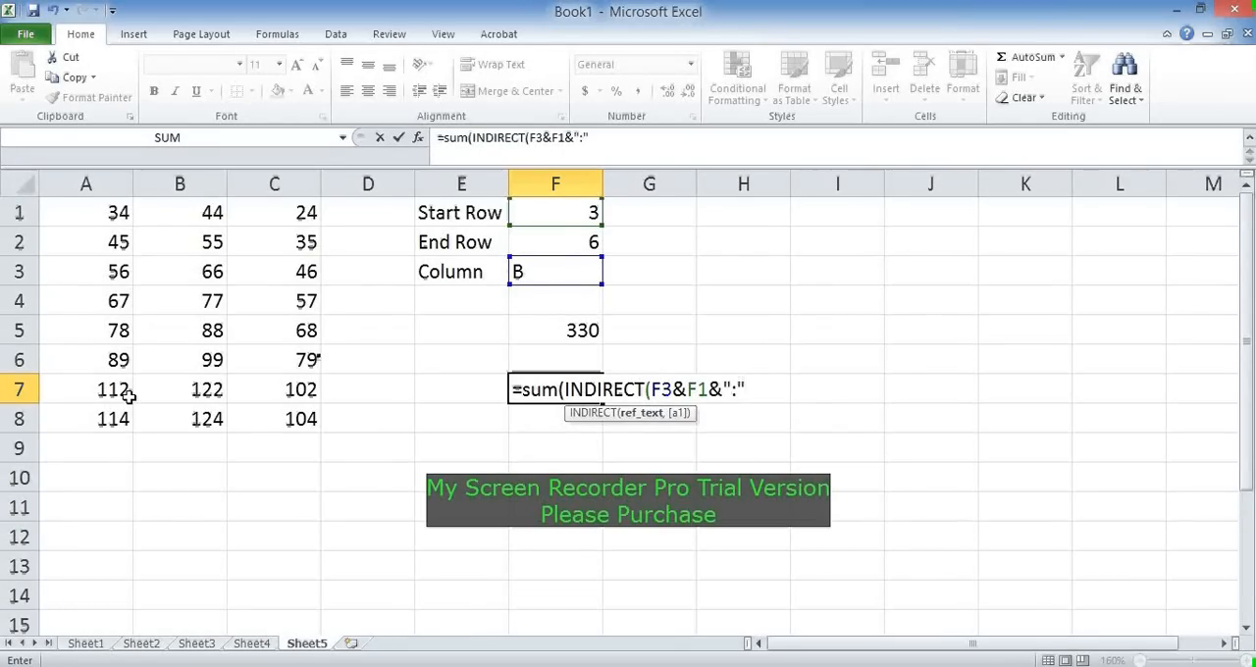
text(&)
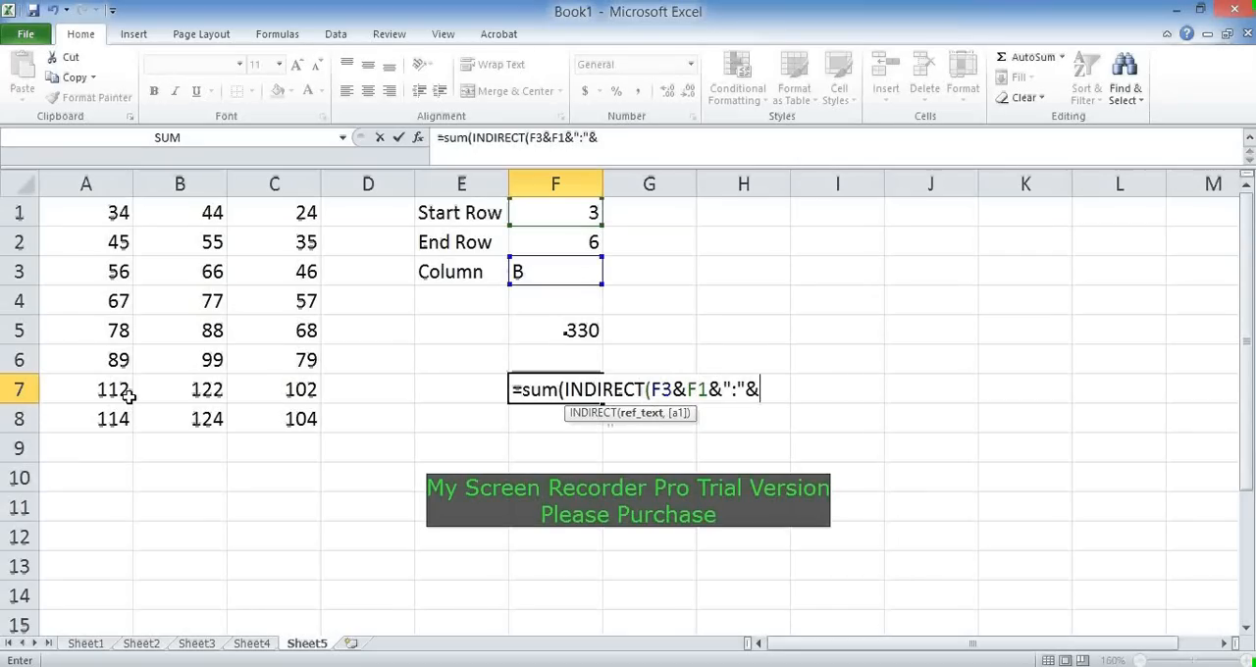
click(556, 359)
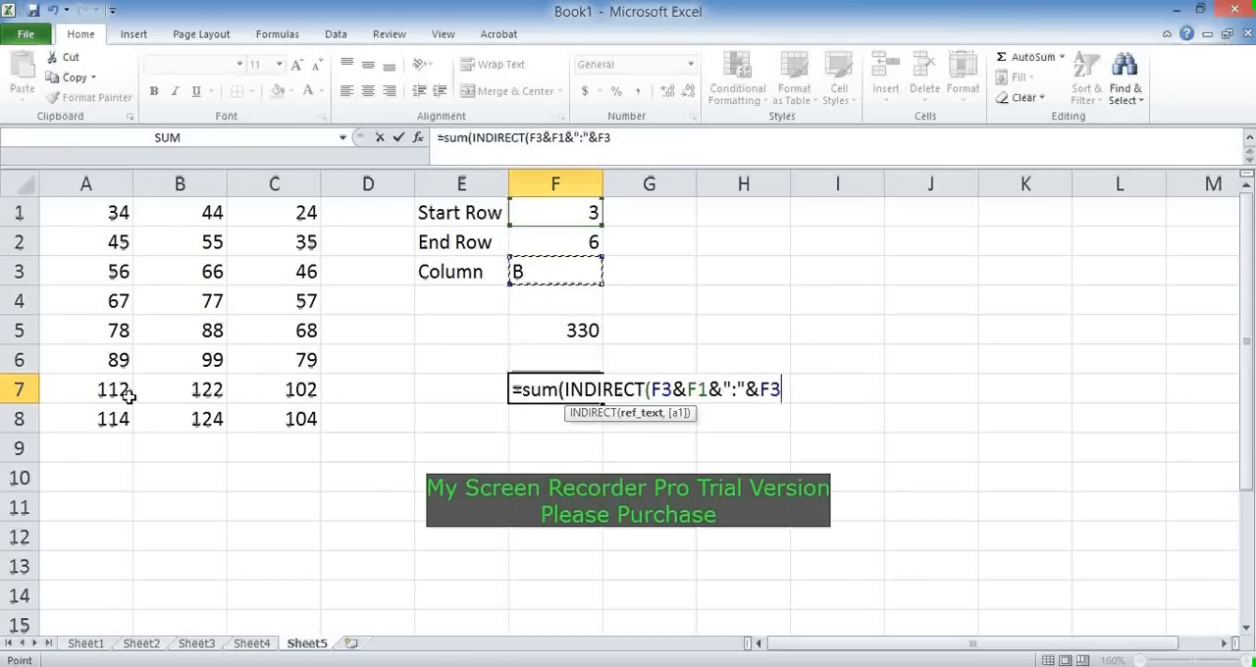
text(&)
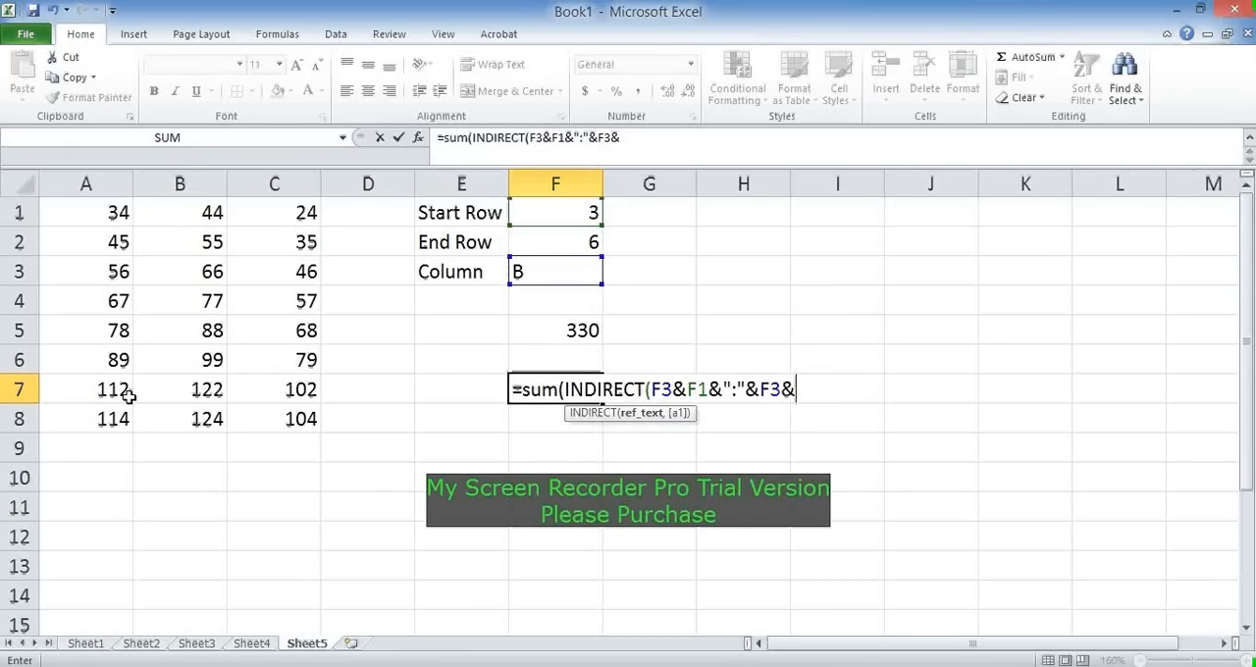
click(555, 242)
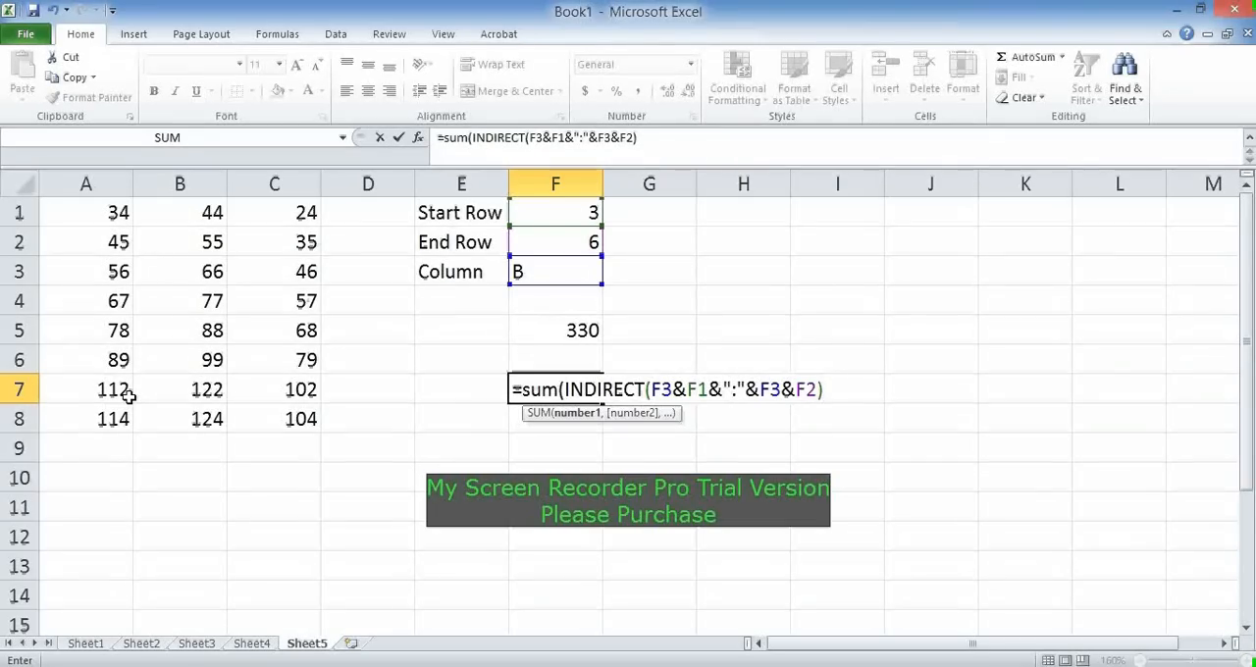
text())
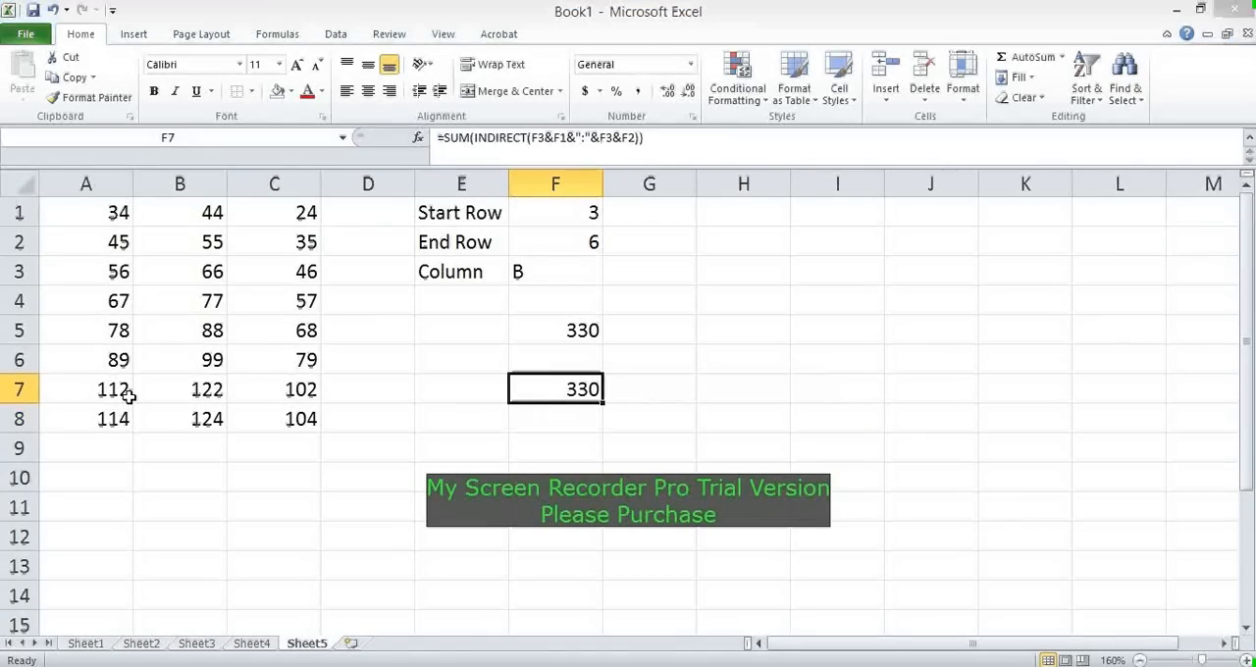
- Dismiss the Paste Name list and set Start Row to 4 and End Row to 7
key(f3)
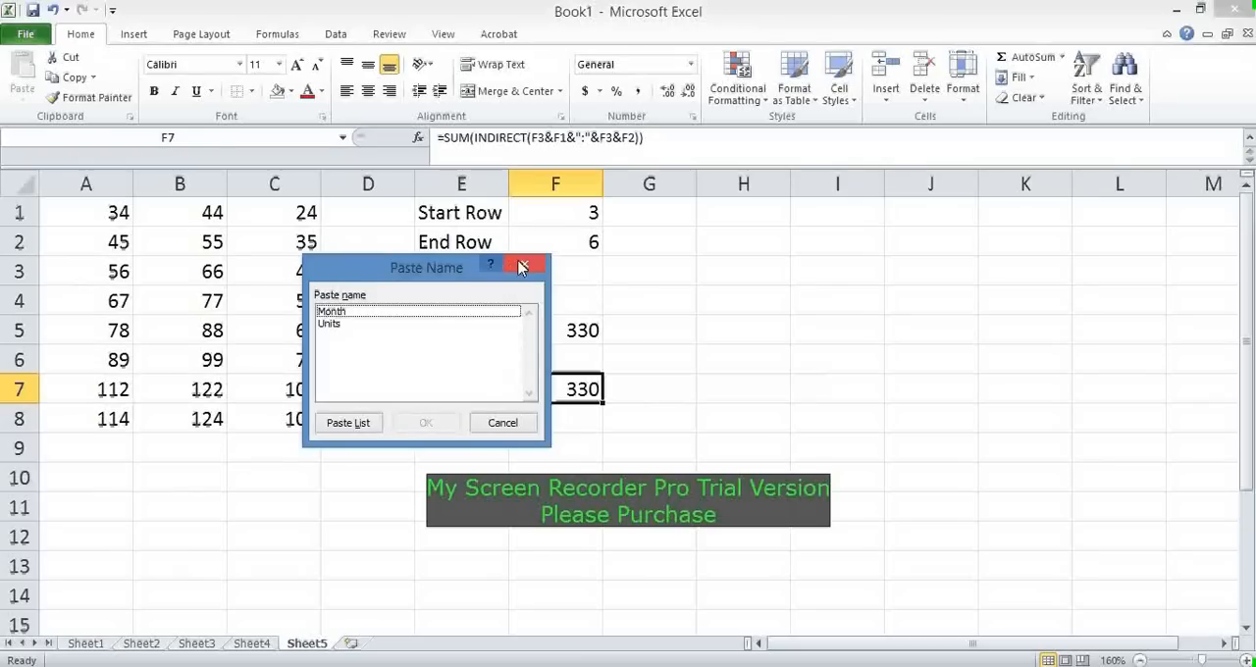
click(520, 267)
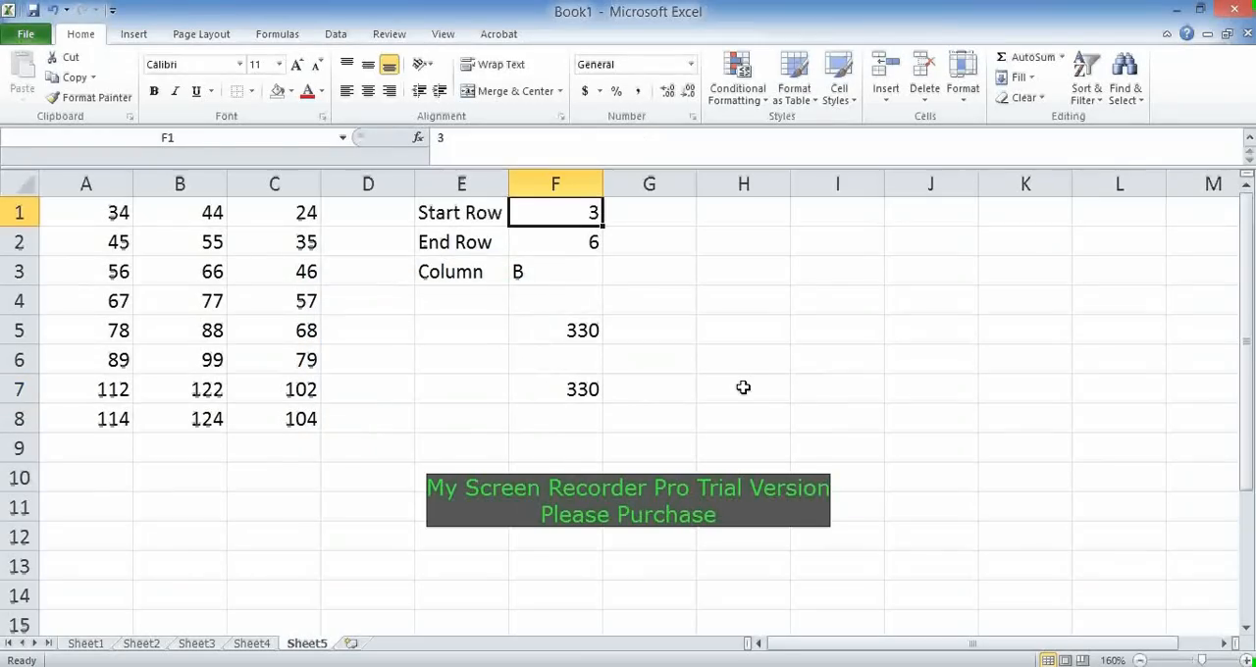
text(4)
click(555, 242)
text(7)
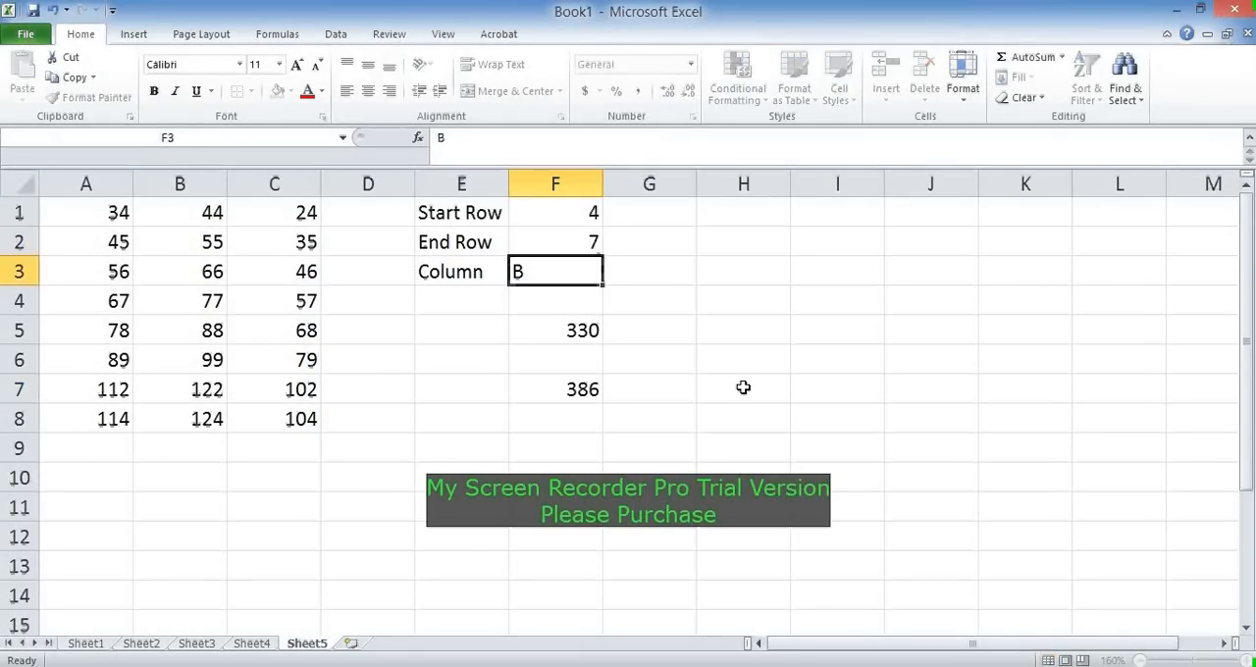
click(461, 388)
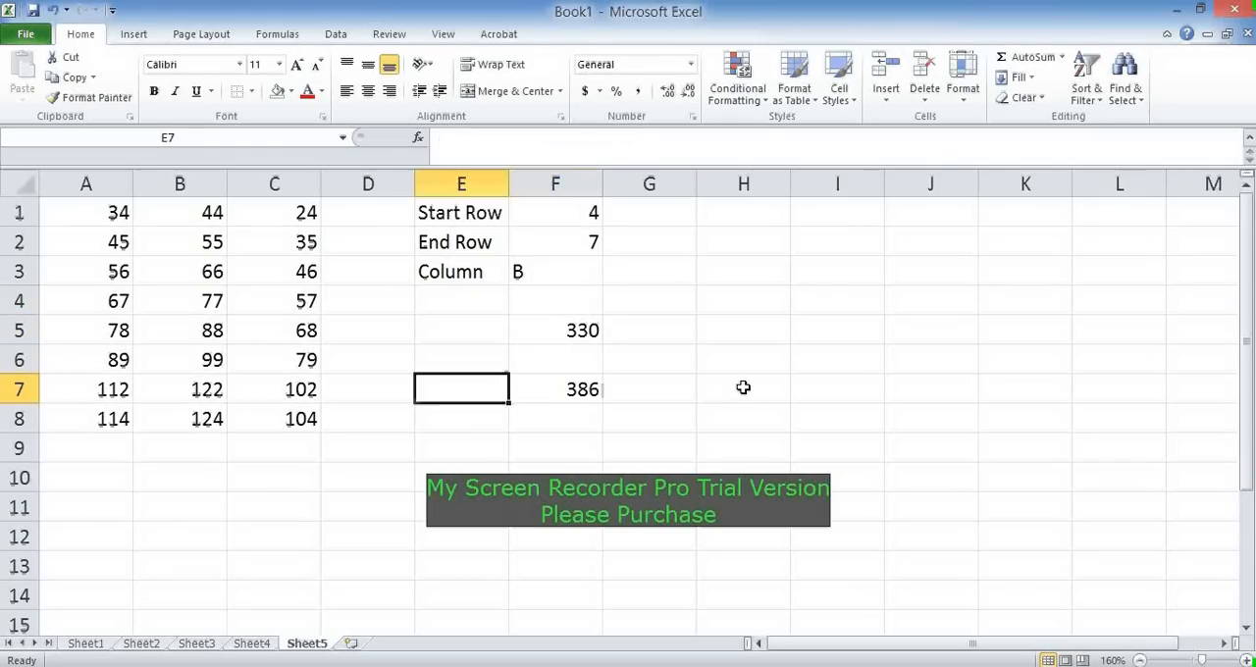
- Select B4:B7 to confirm its sum matches F7's new 386
click(179, 300)
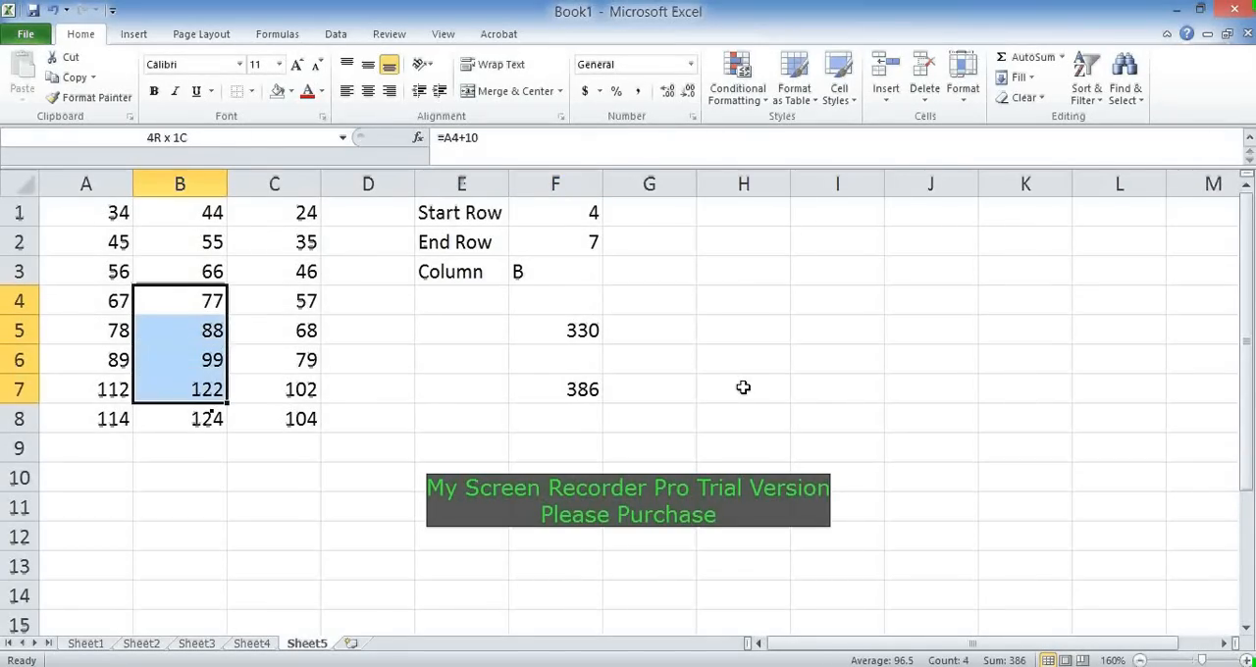
click(180, 302)
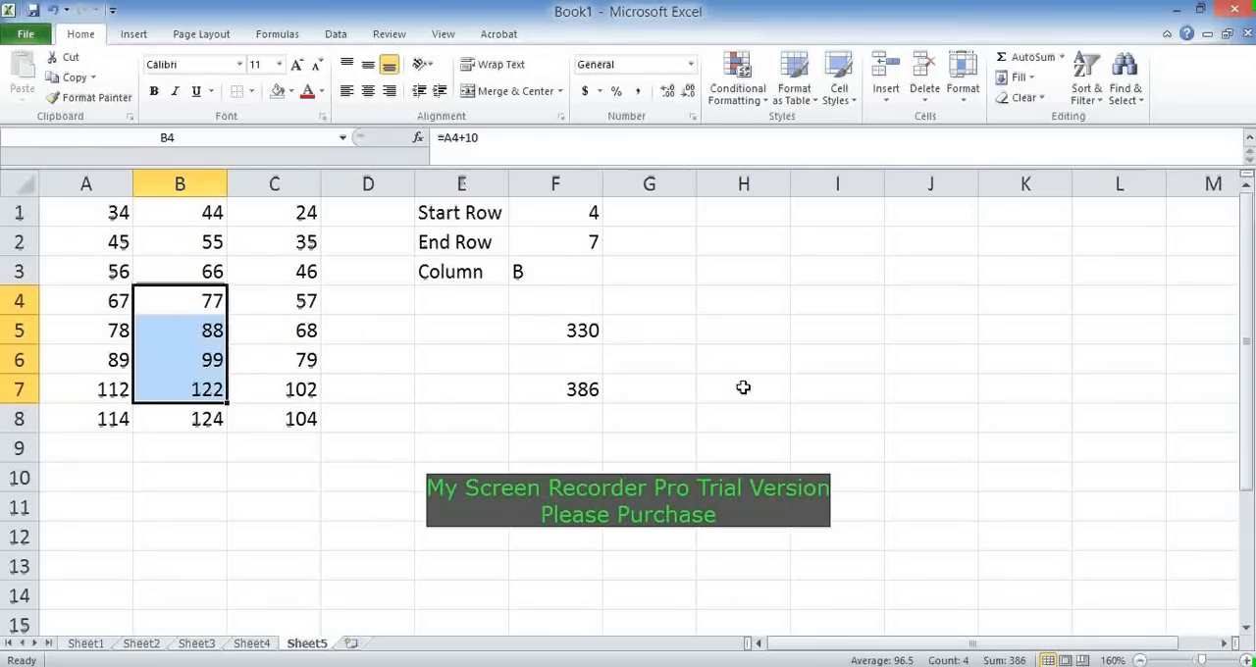
click(273, 300)
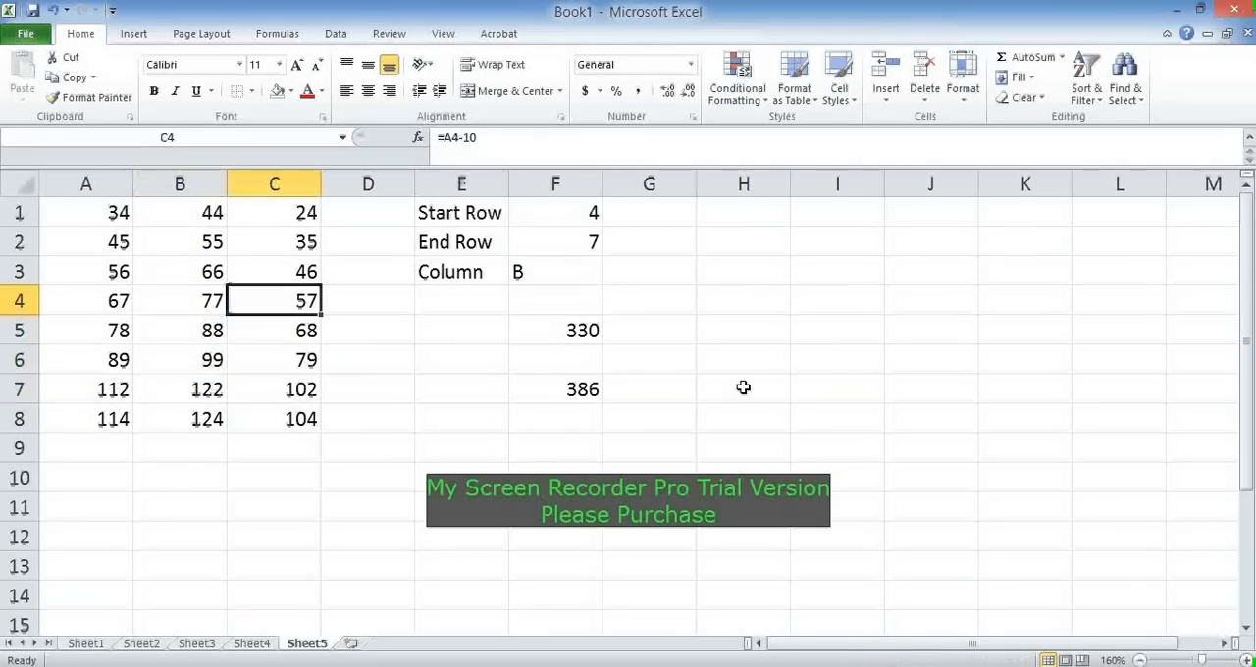
click(555, 272)
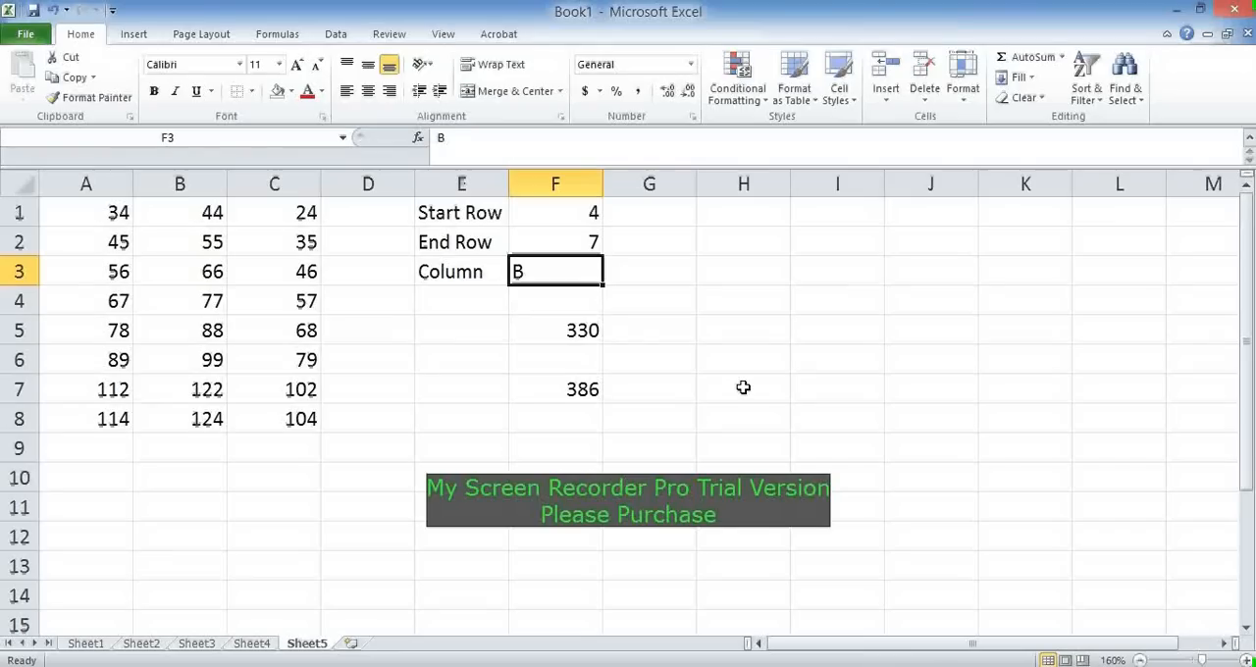
- Set Column to C, verify C4:C7 sums to 306, and inspect F7's formula
text(C)
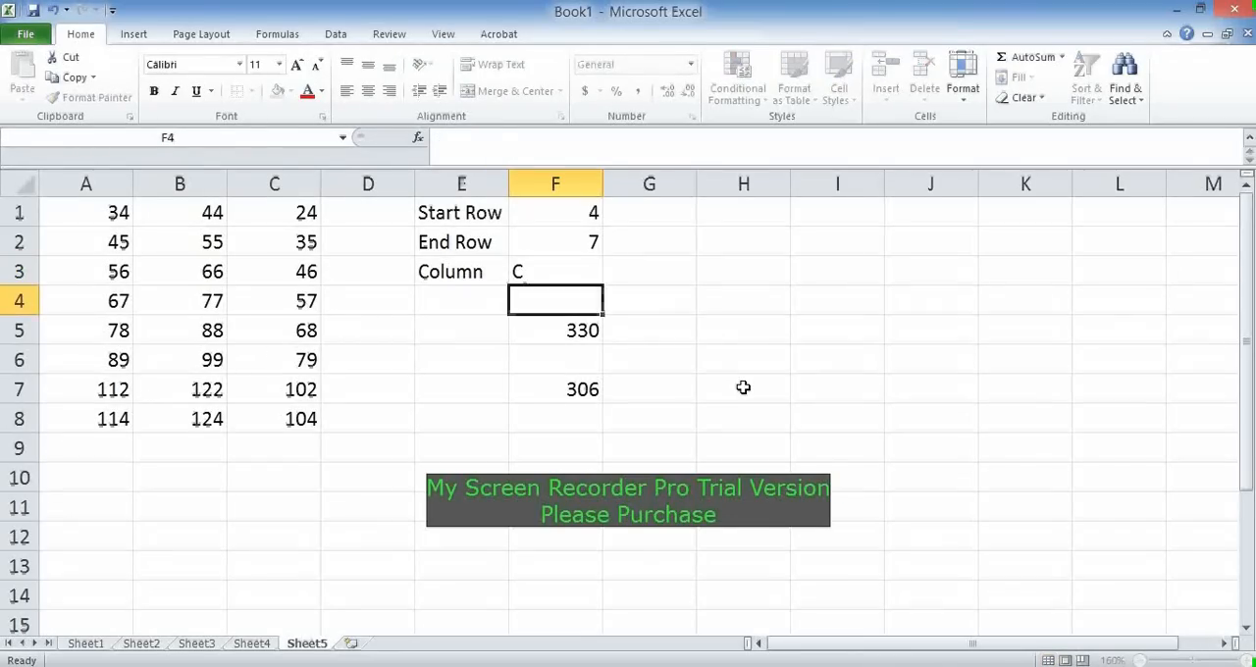
click(461, 300)
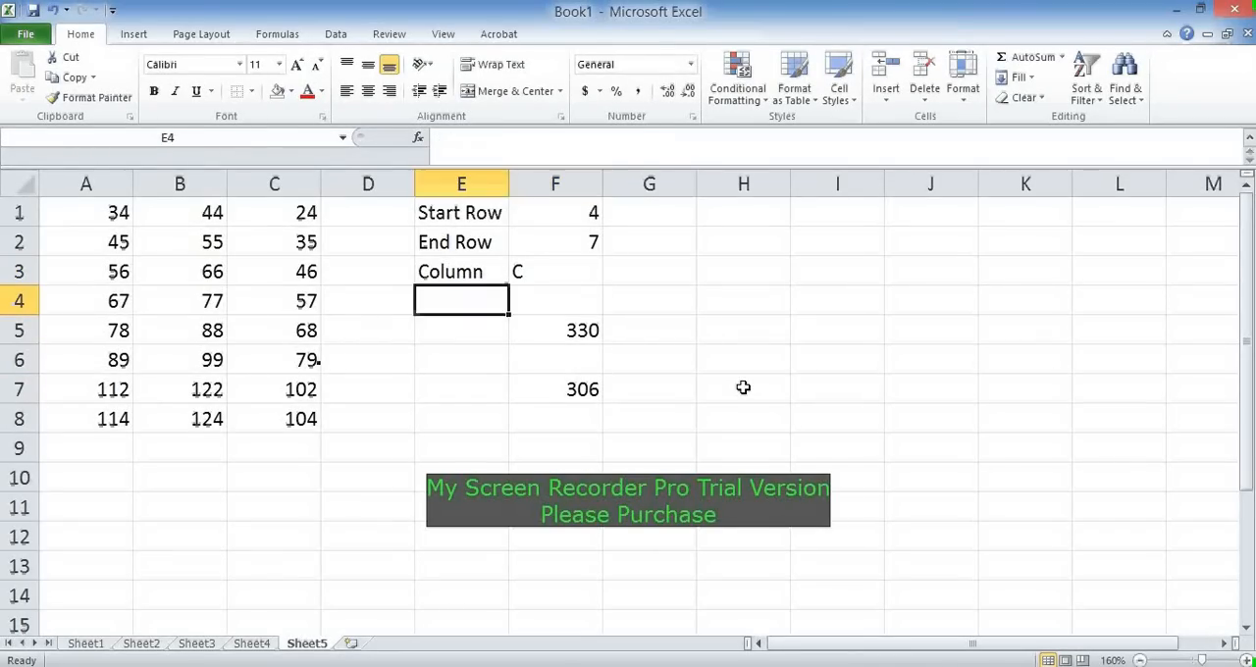
click(274, 300)
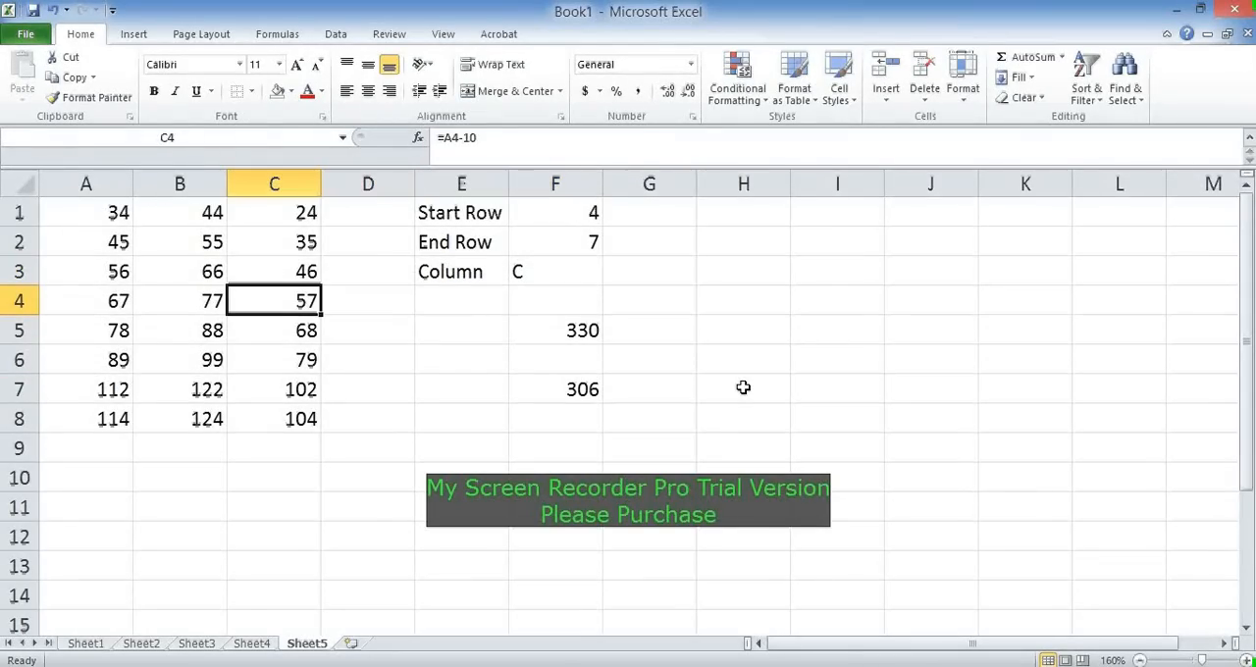
drag(274, 300, 274, 390)
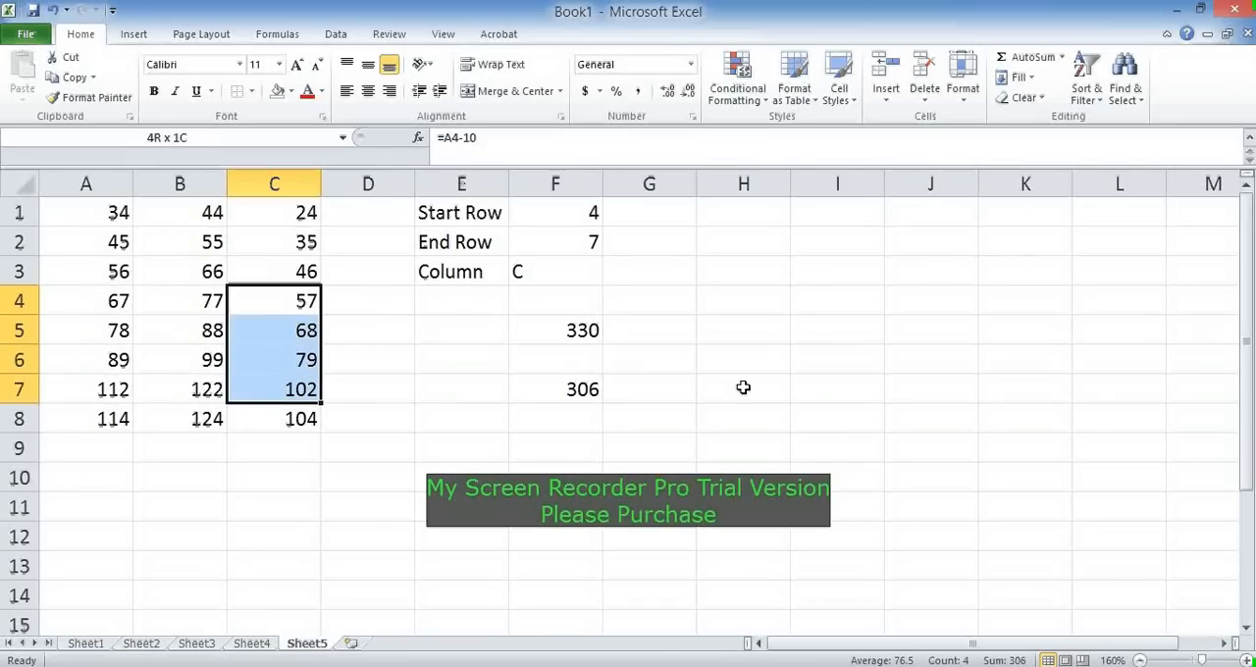
click(273, 302)
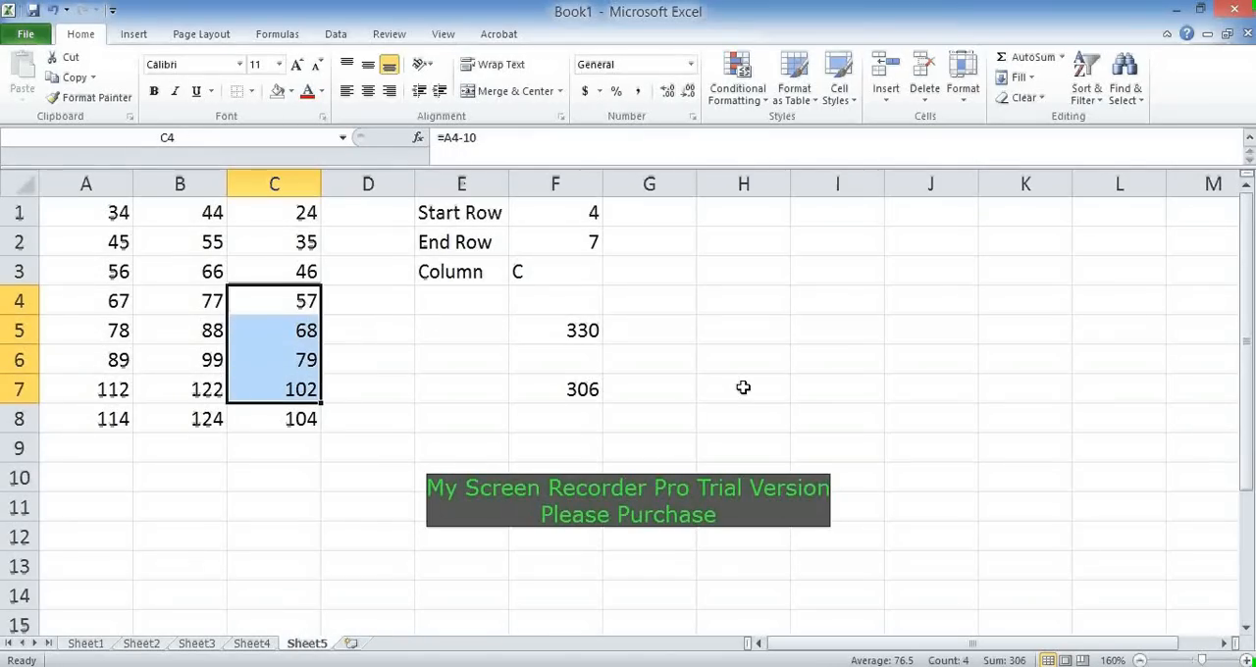
click(556, 212)
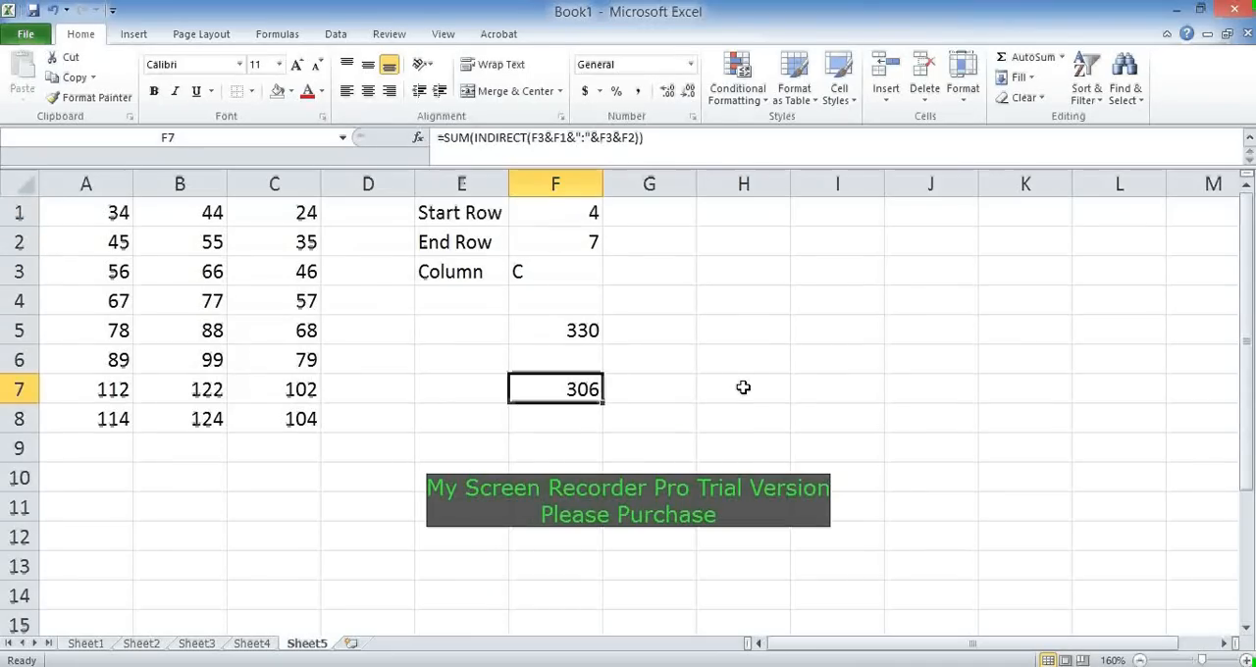
double_click(556, 389)
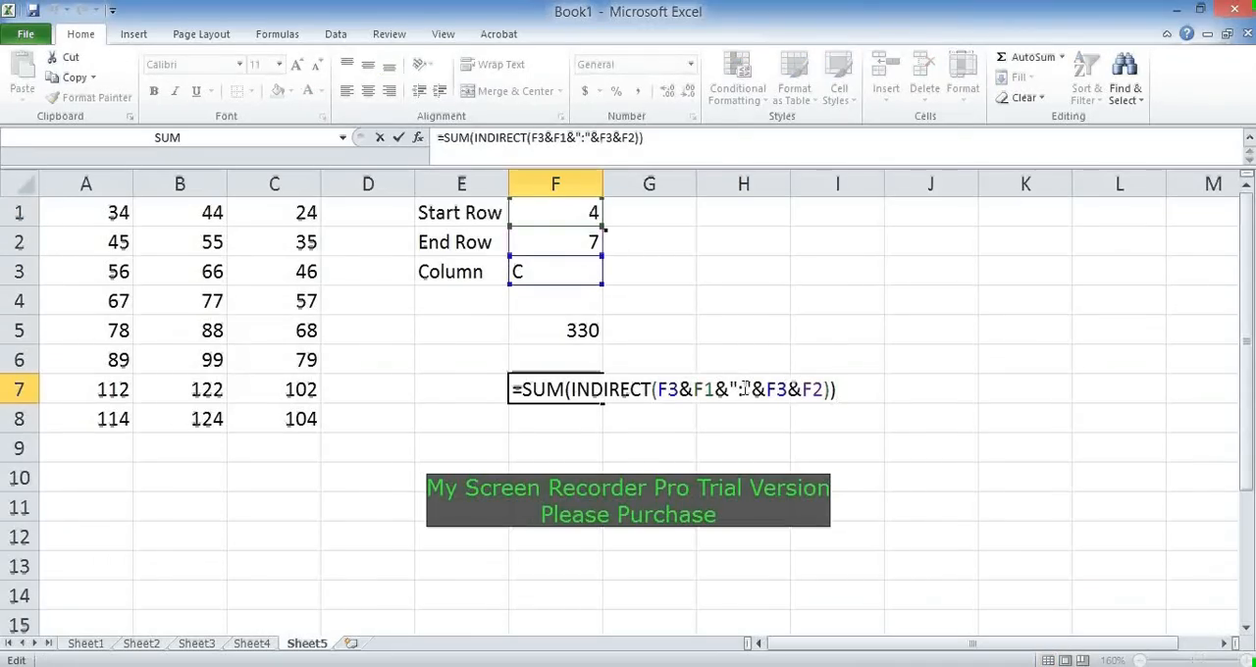